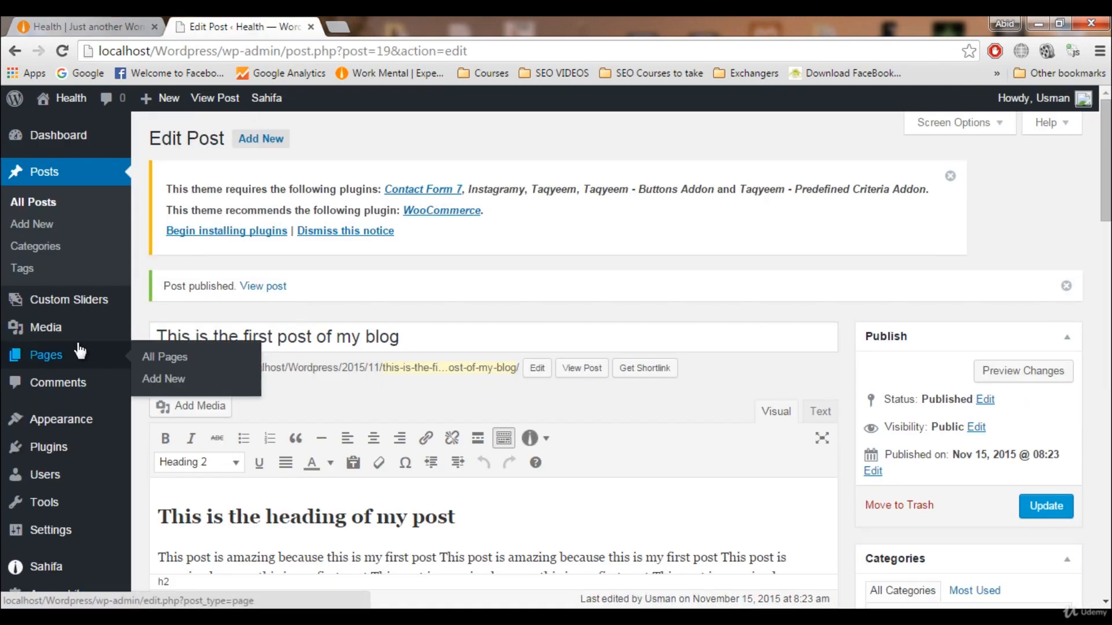
pyautogui.moveTo(61, 394)
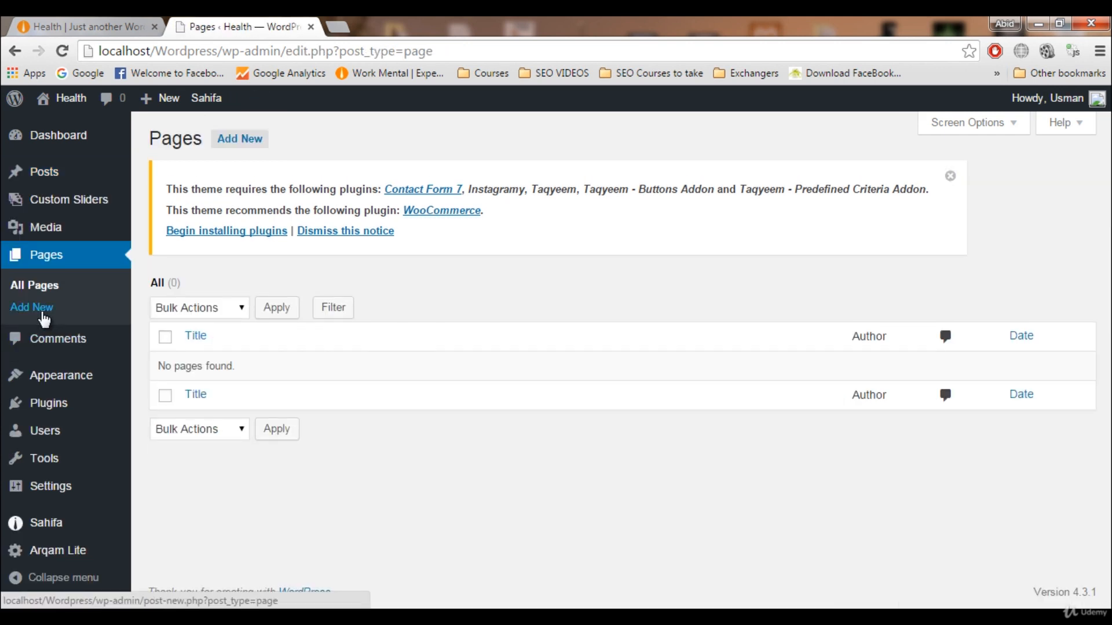
# - Start a new blank page from the empty Pages list via Add New
pyautogui.click(31, 307)
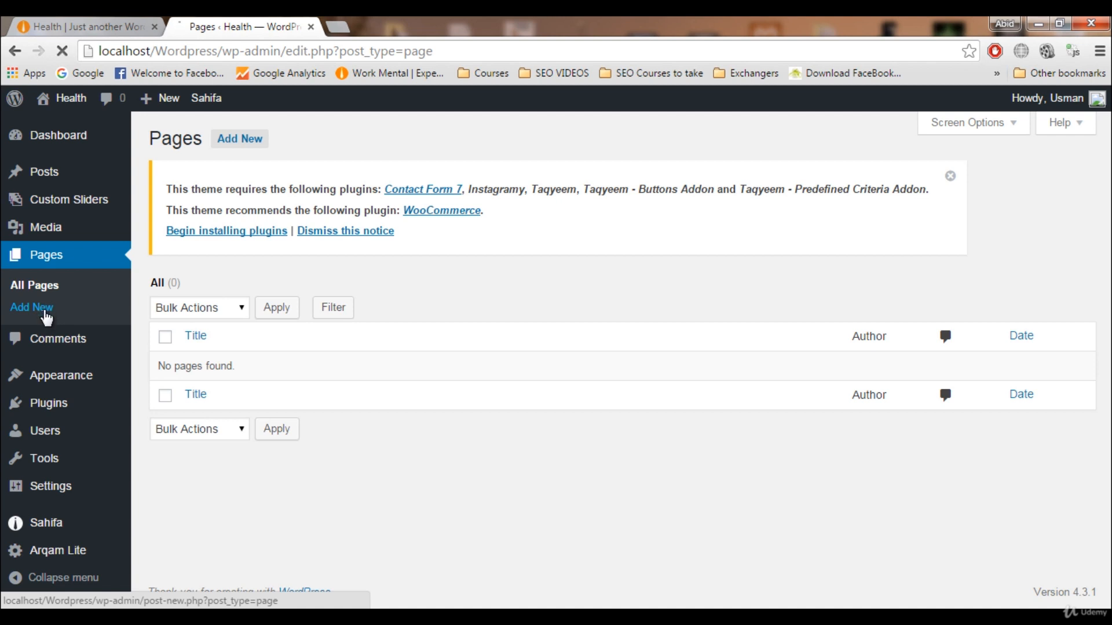
pyautogui.click(32, 308)
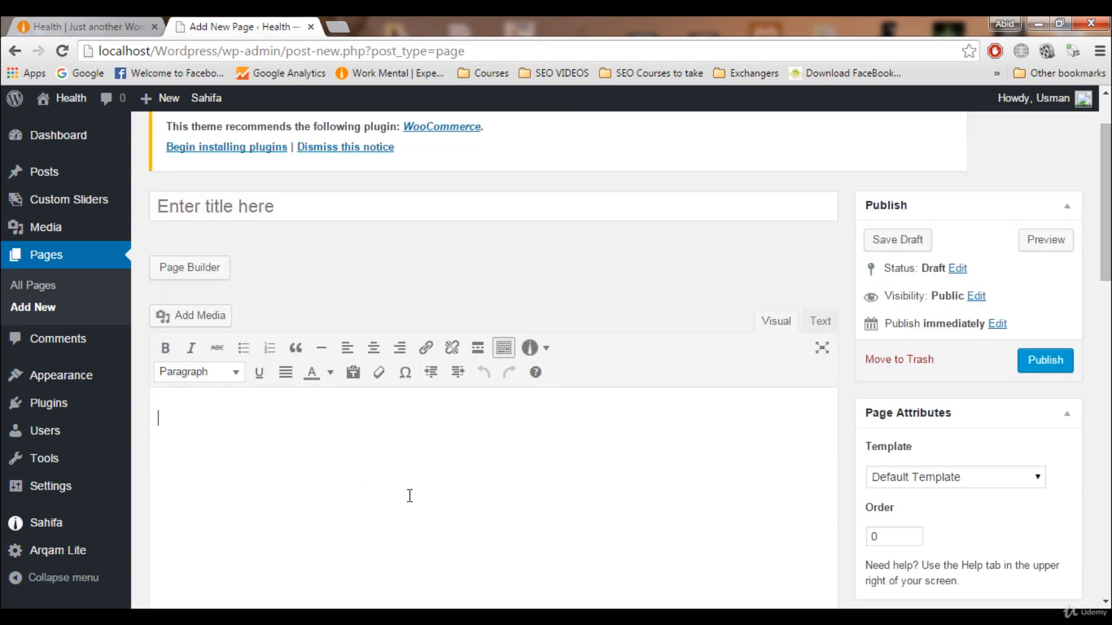
pyautogui.moveTo(355, 214)
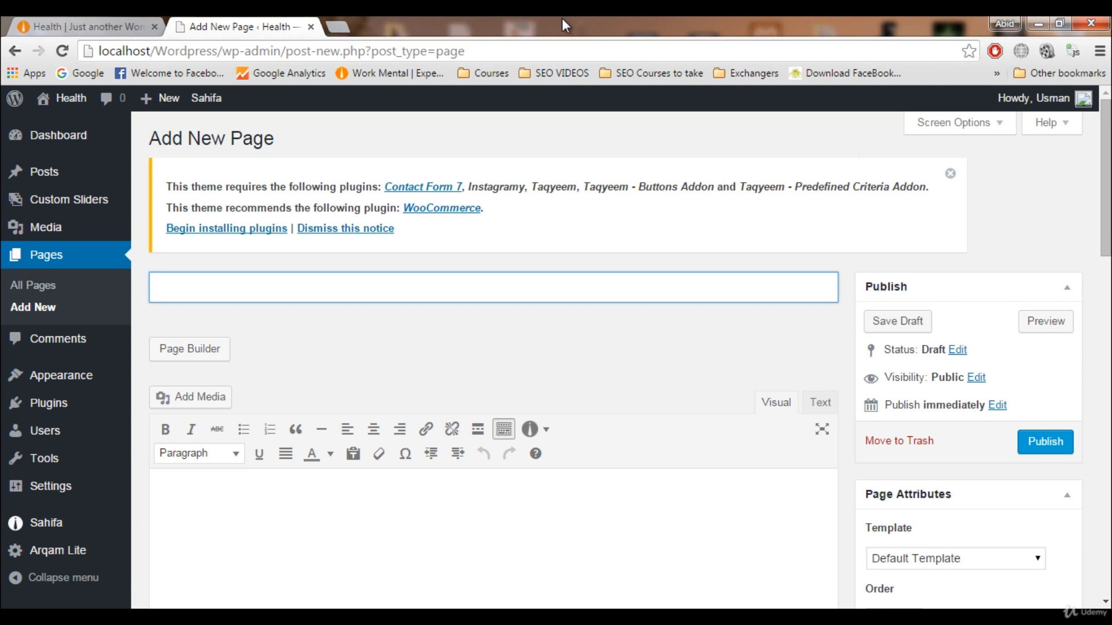
# - Title the page 'About us' and fill its body with the 'My name is usman and this is my blog' intro repeated
pyautogui.write('About us')
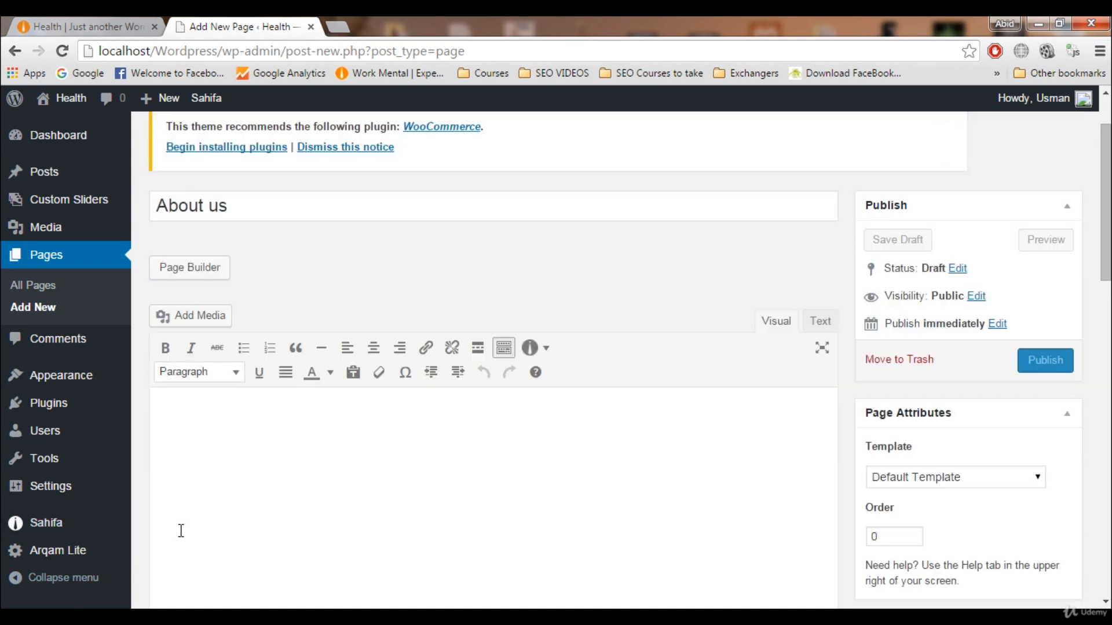
pyautogui.write('M')
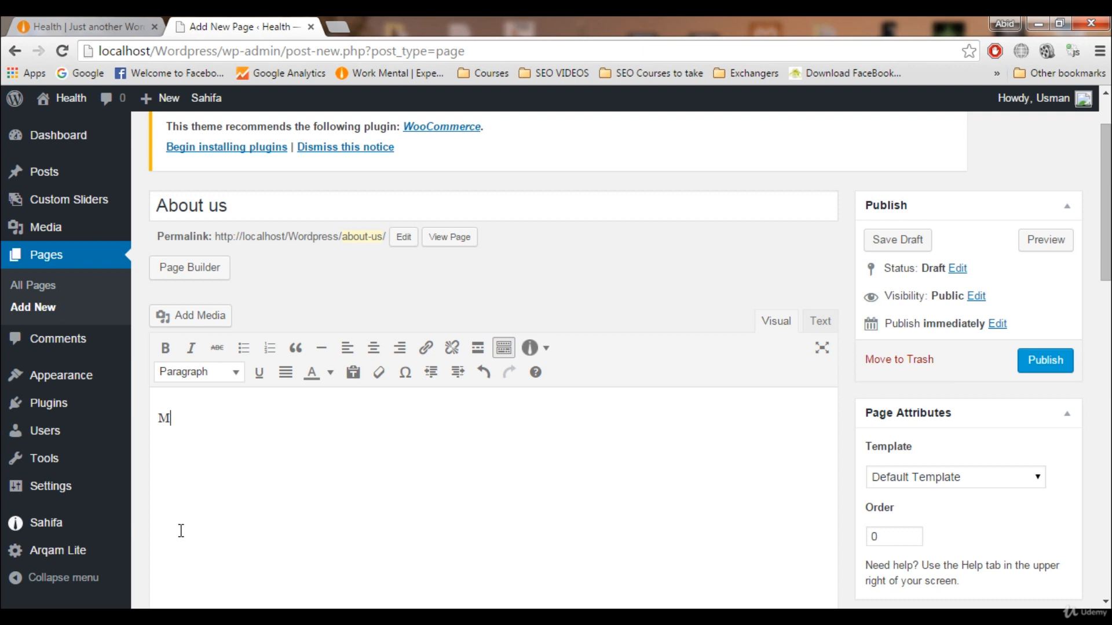
pyautogui.write('y')
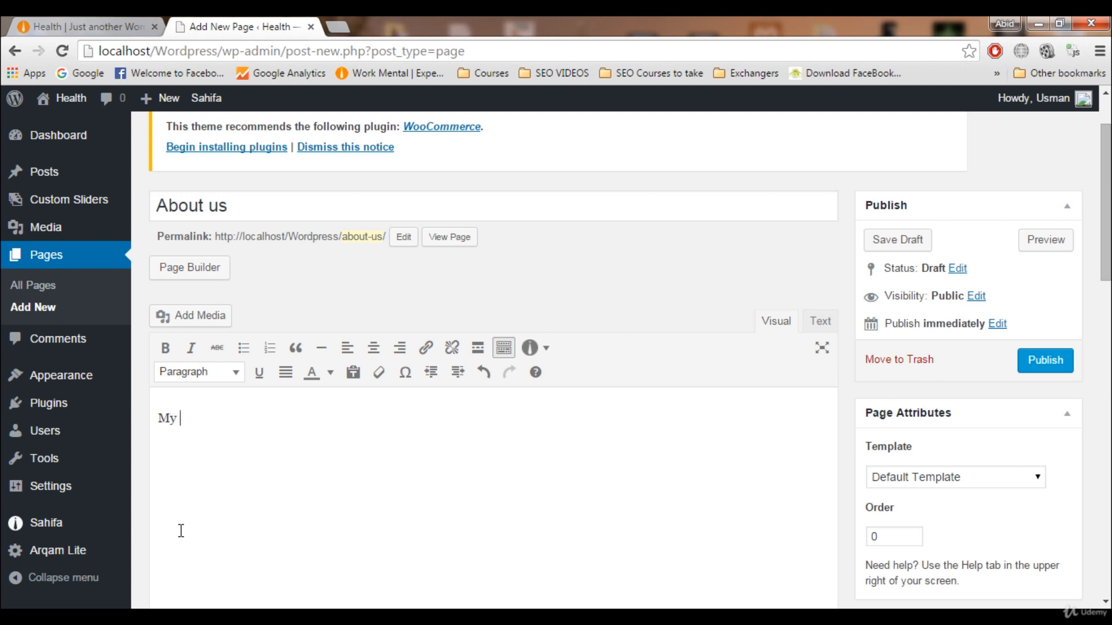
pyautogui.write('name is usman')
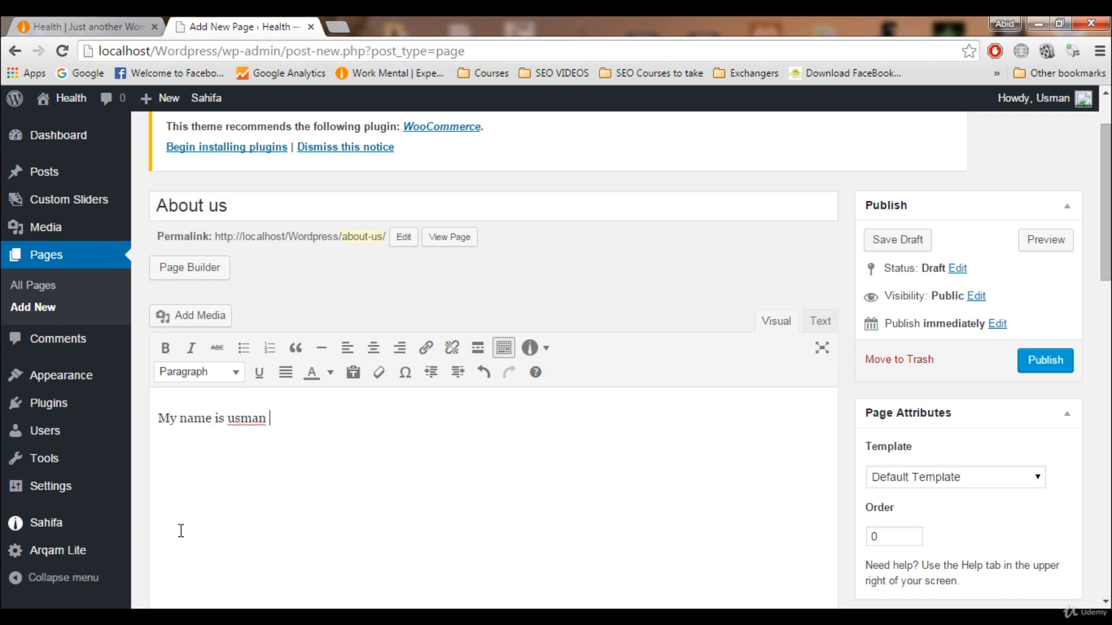
pyautogui.write('and')
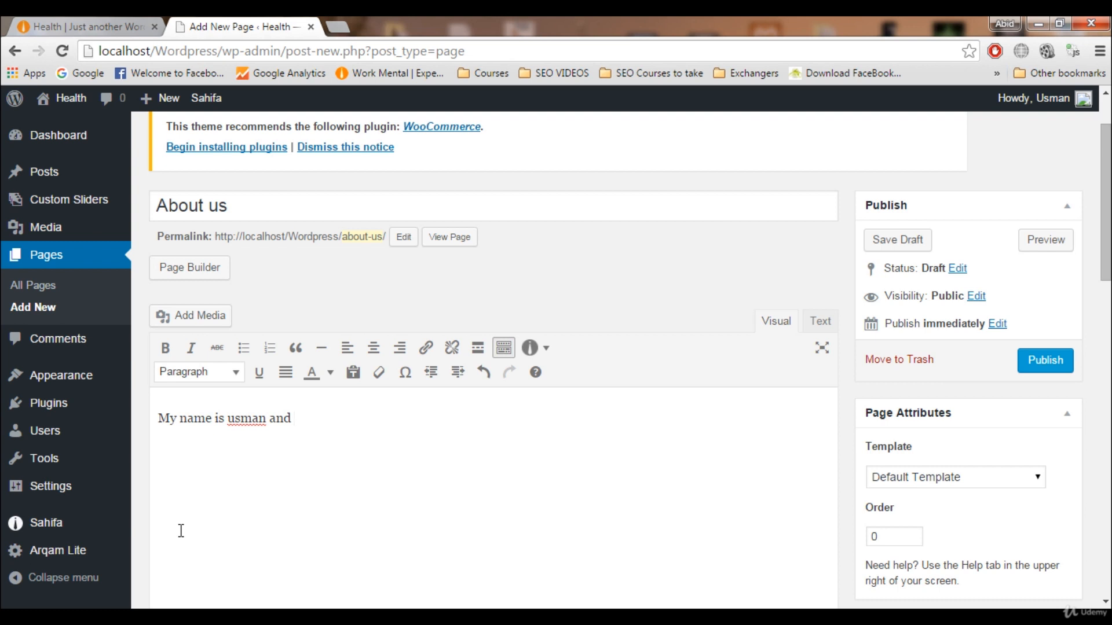
pyautogui.write('this is my')
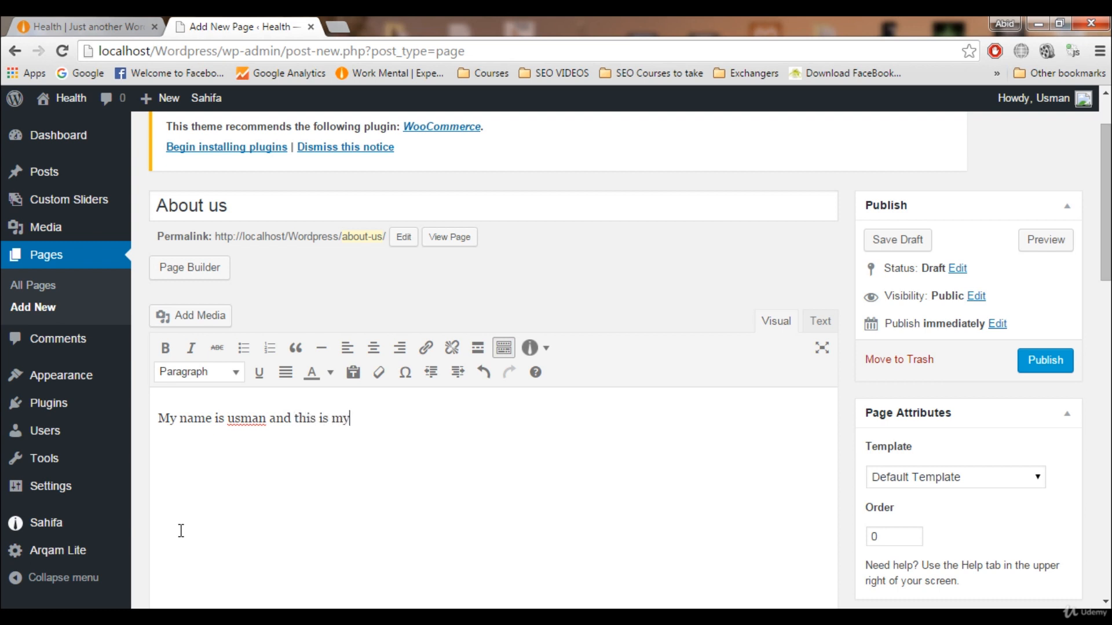
pyautogui.write('blog. its an a')
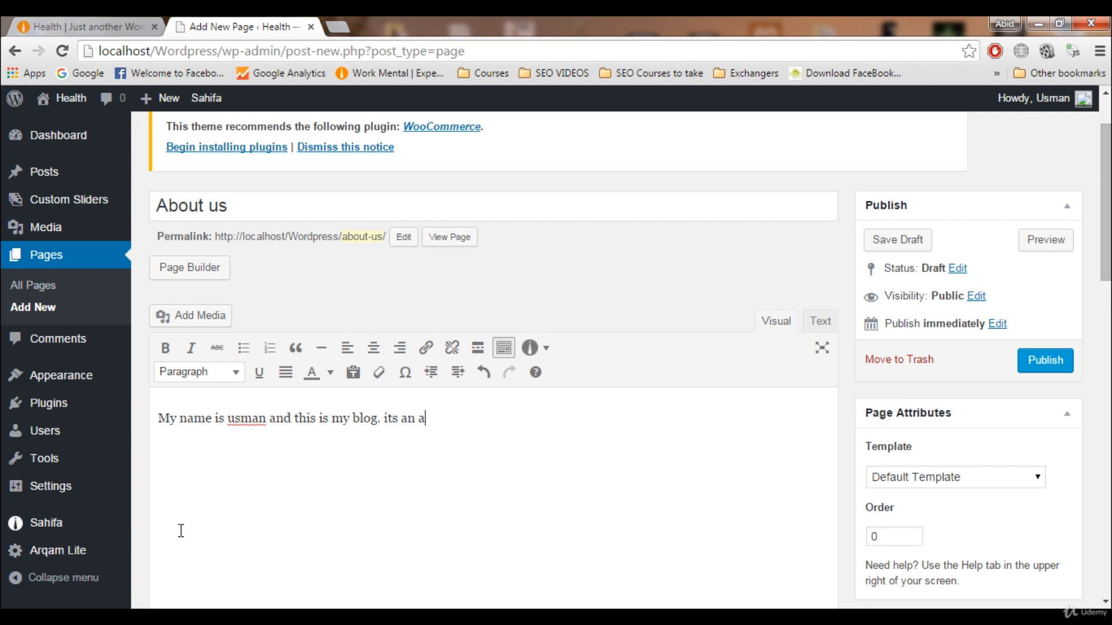
pyautogui.write('mazing bl')
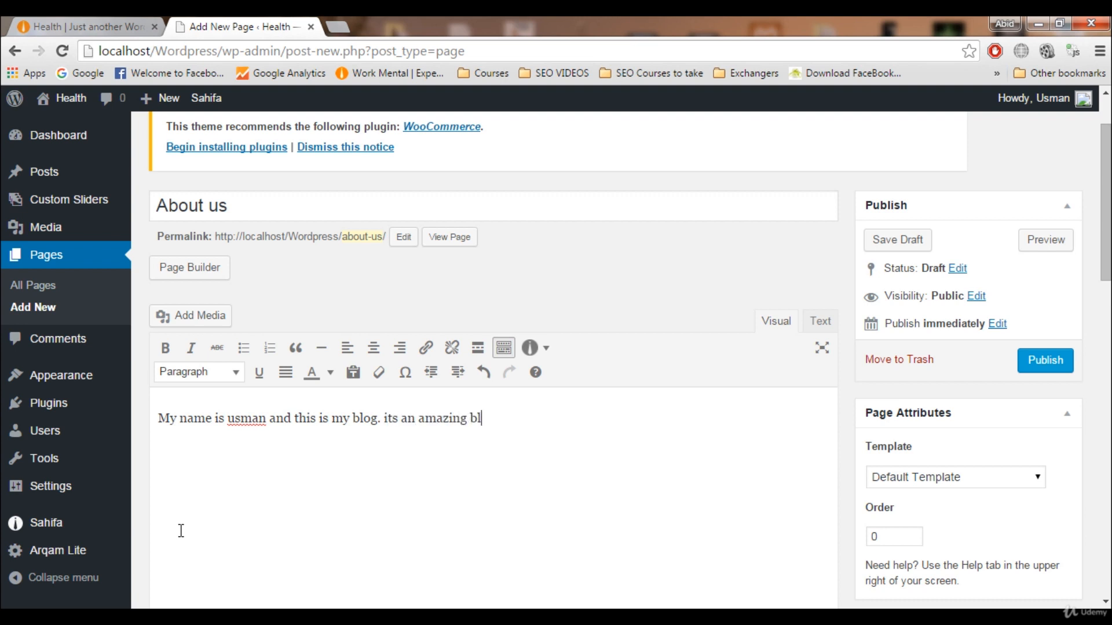
pyautogui.write('og.')
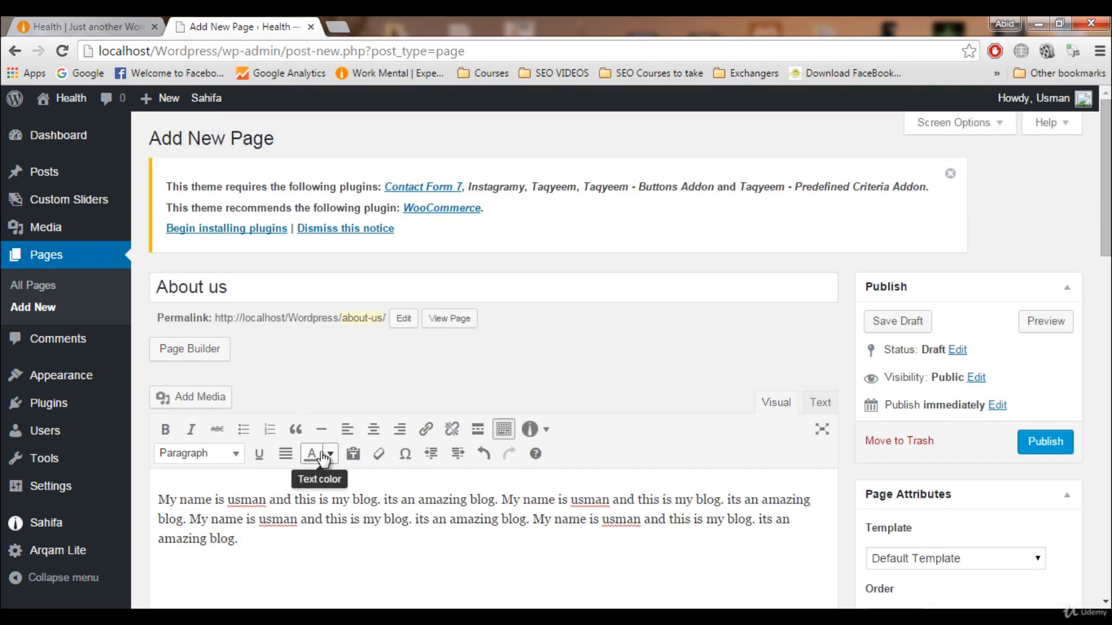
pyautogui.moveTo(447, 498)
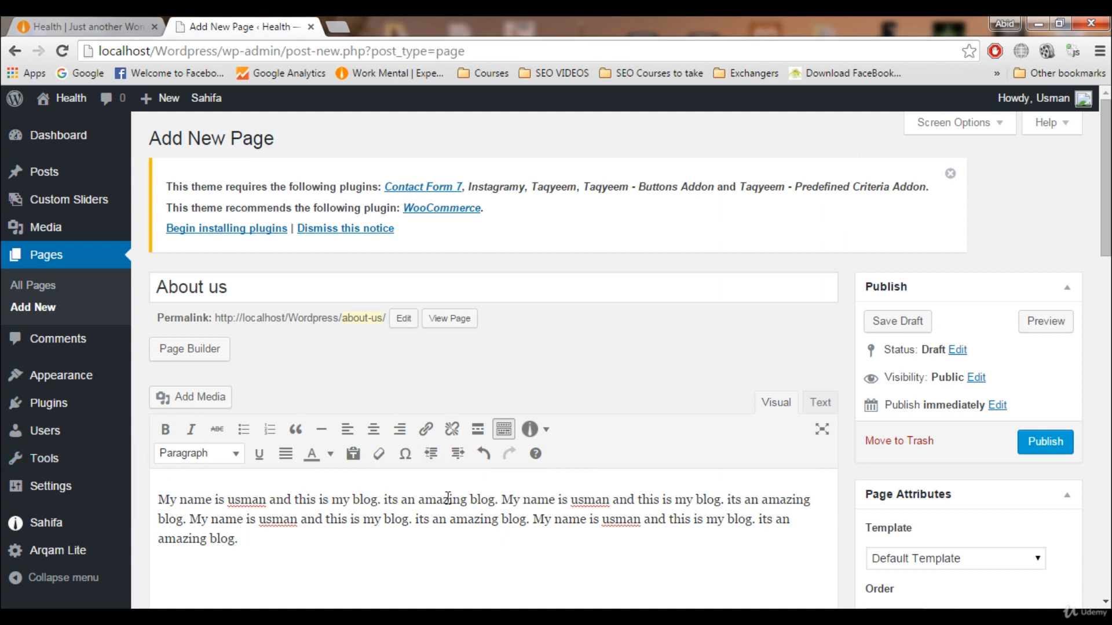
pyautogui.scroll(-3)
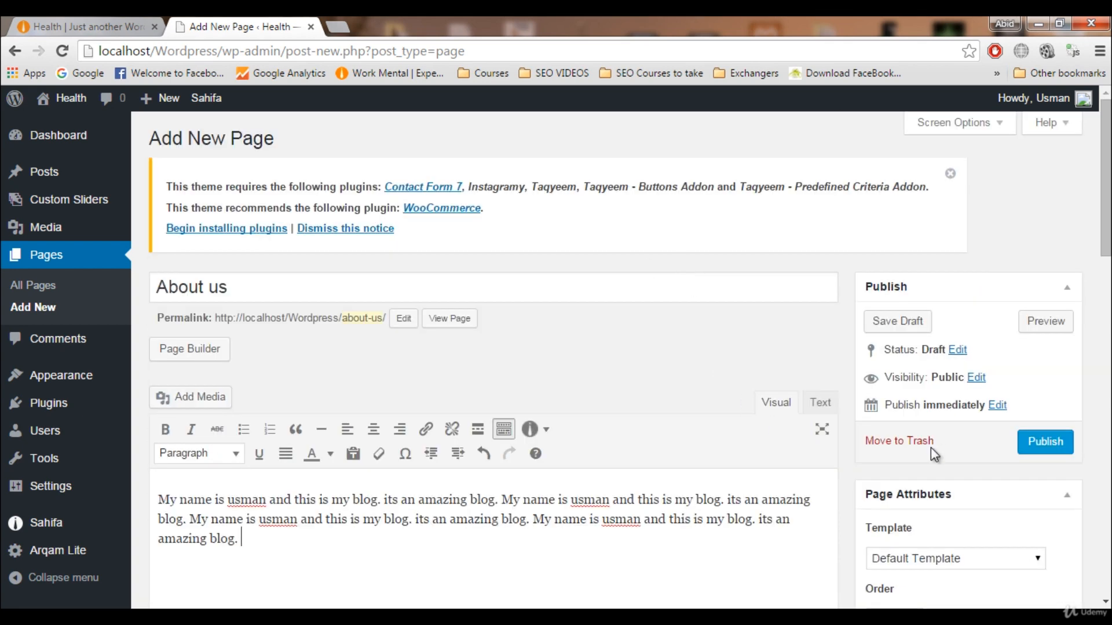
# - Publish the About us page, glance at the live front page, and return to its editor
pyautogui.click(1045, 442)
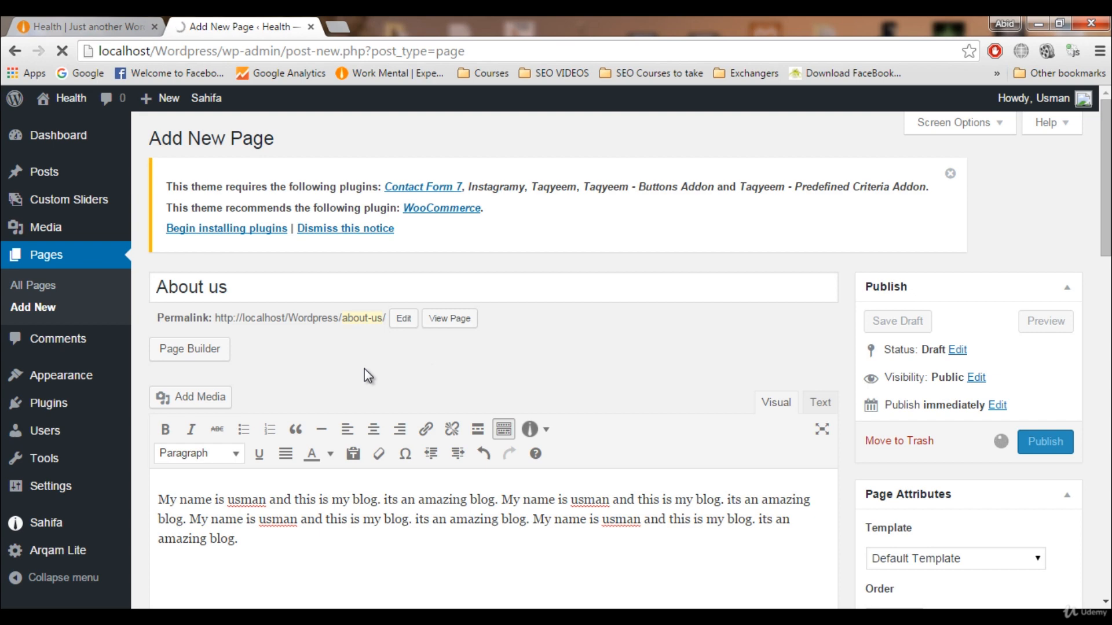
pyautogui.click(1044, 443)
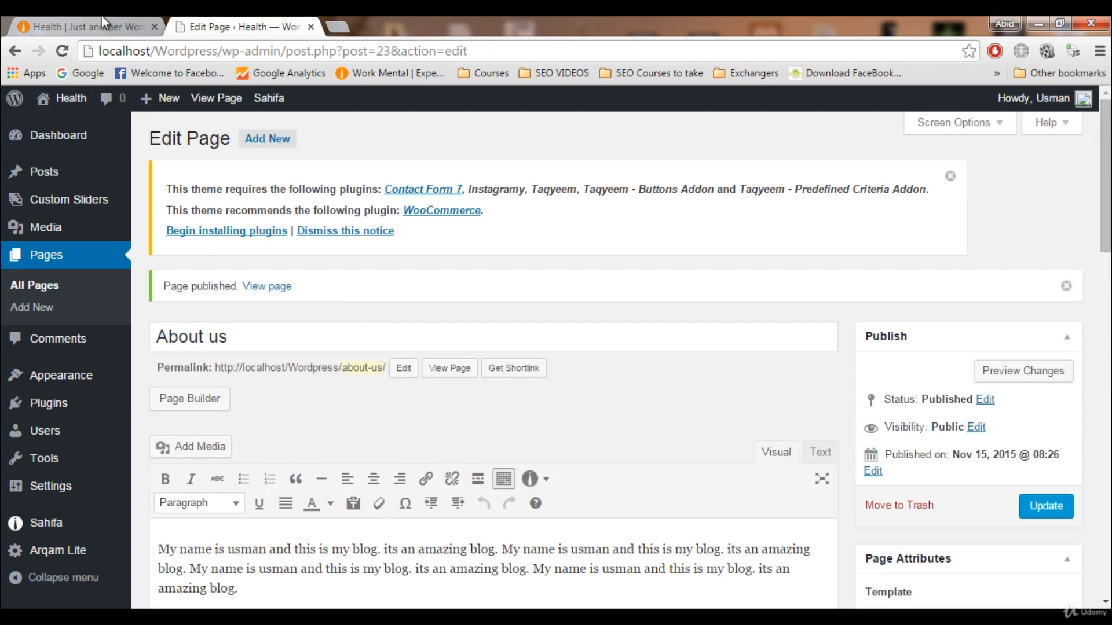
pyautogui.click(81, 27)
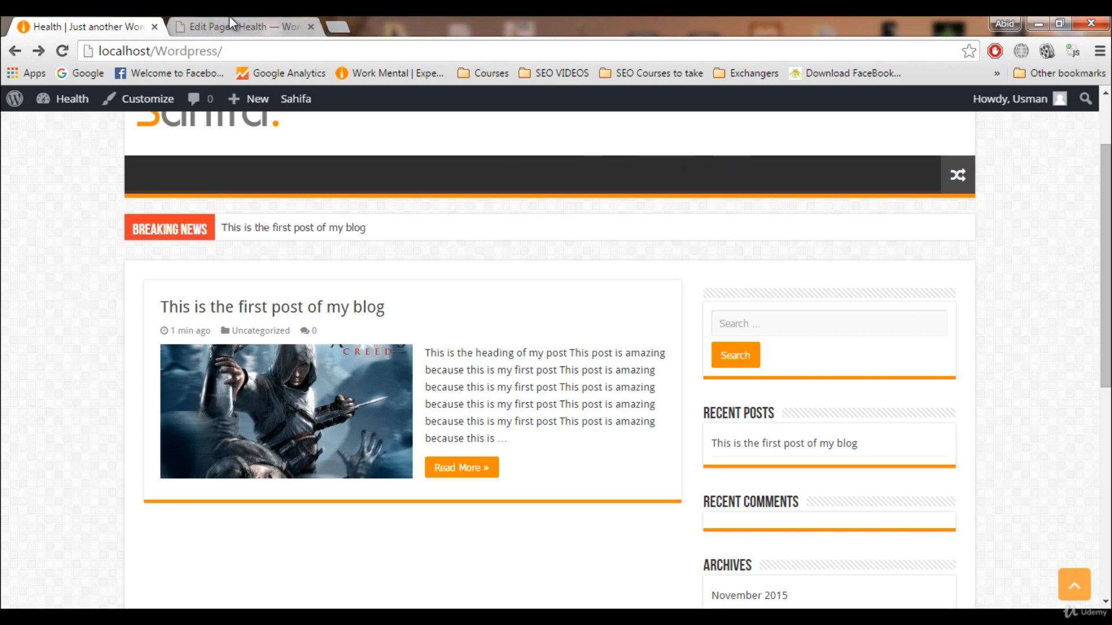
pyautogui.click(235, 26)
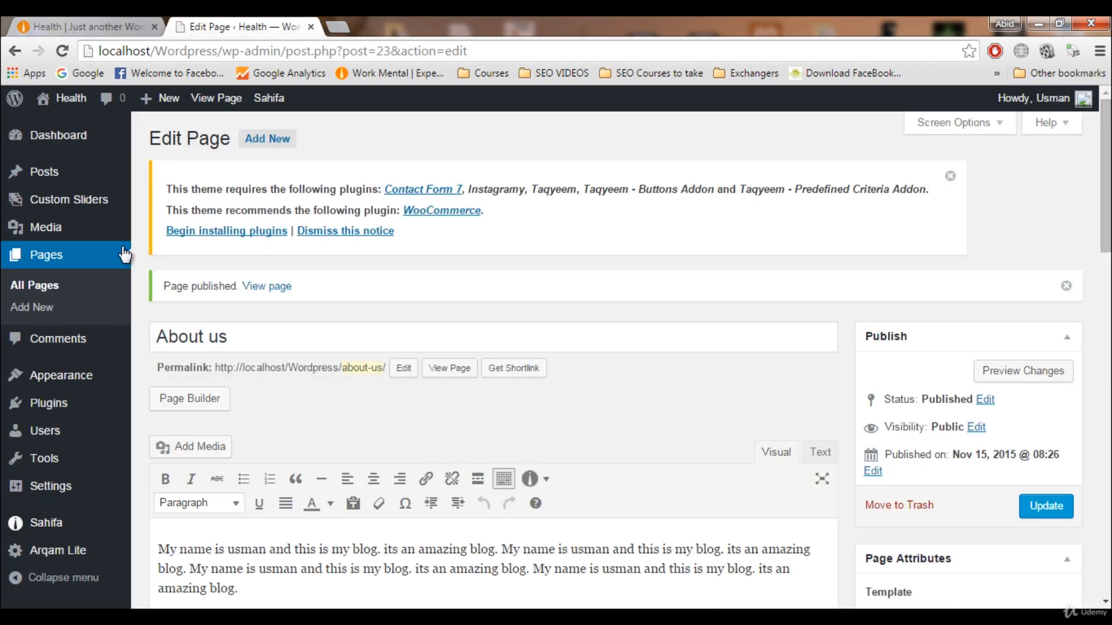
pyautogui.moveTo(32, 309)
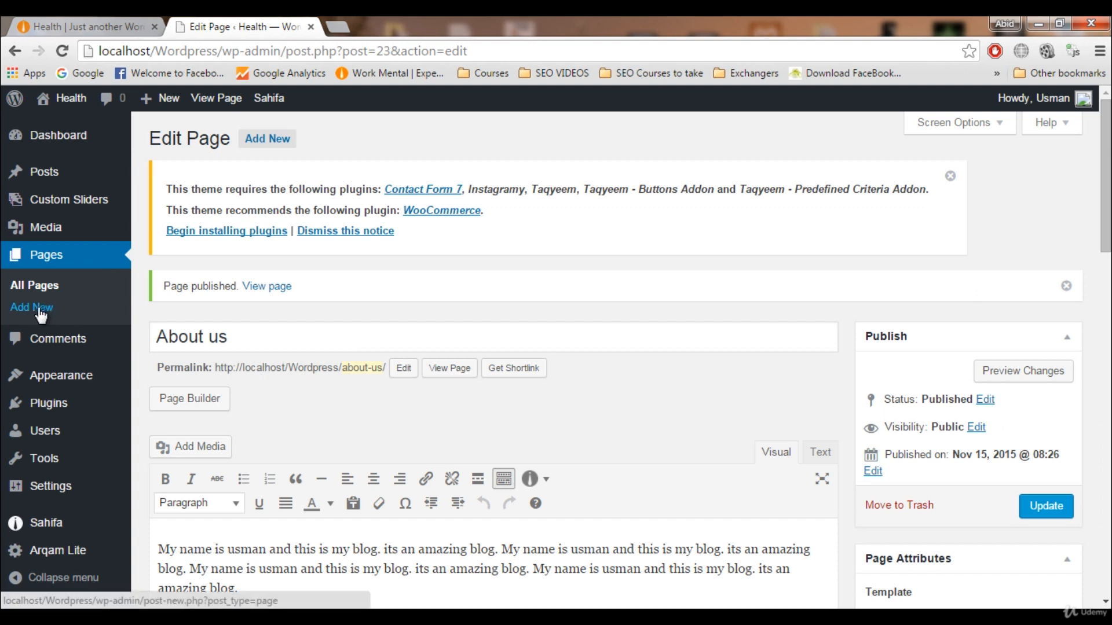
# - Start another new page and title it 'Contact us'
pyautogui.click(31, 309)
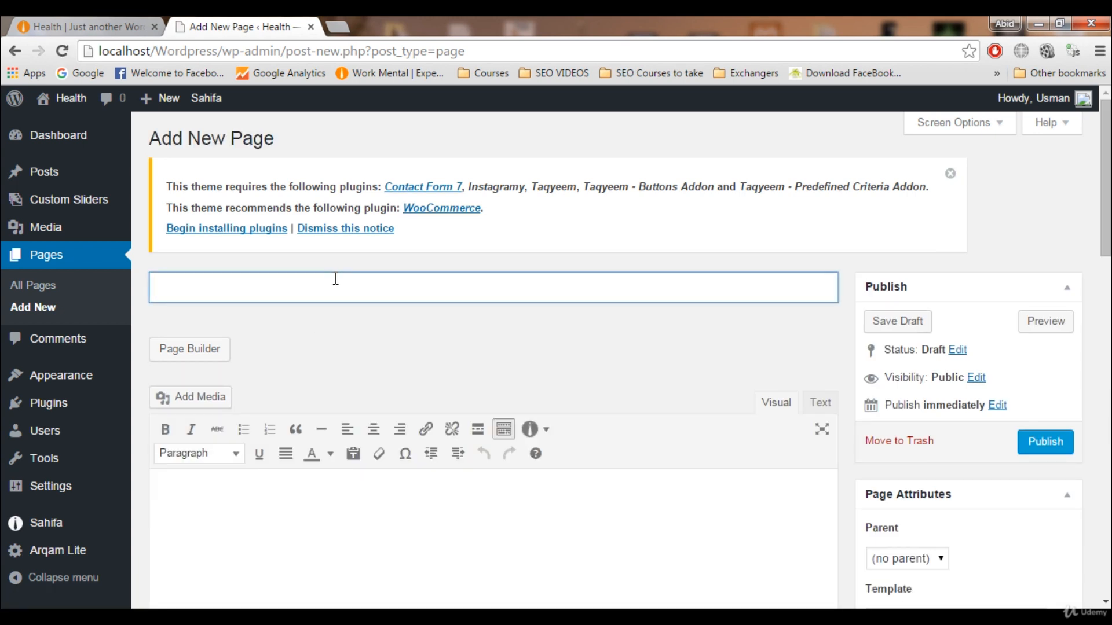
pyautogui.write('Contact')
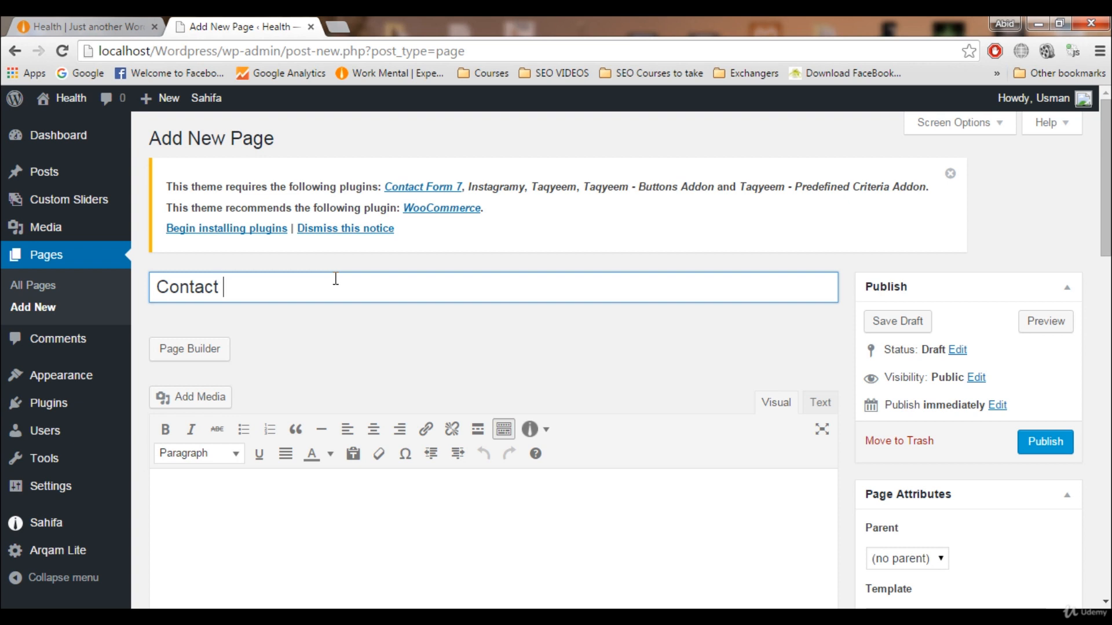
pyautogui.write('us')
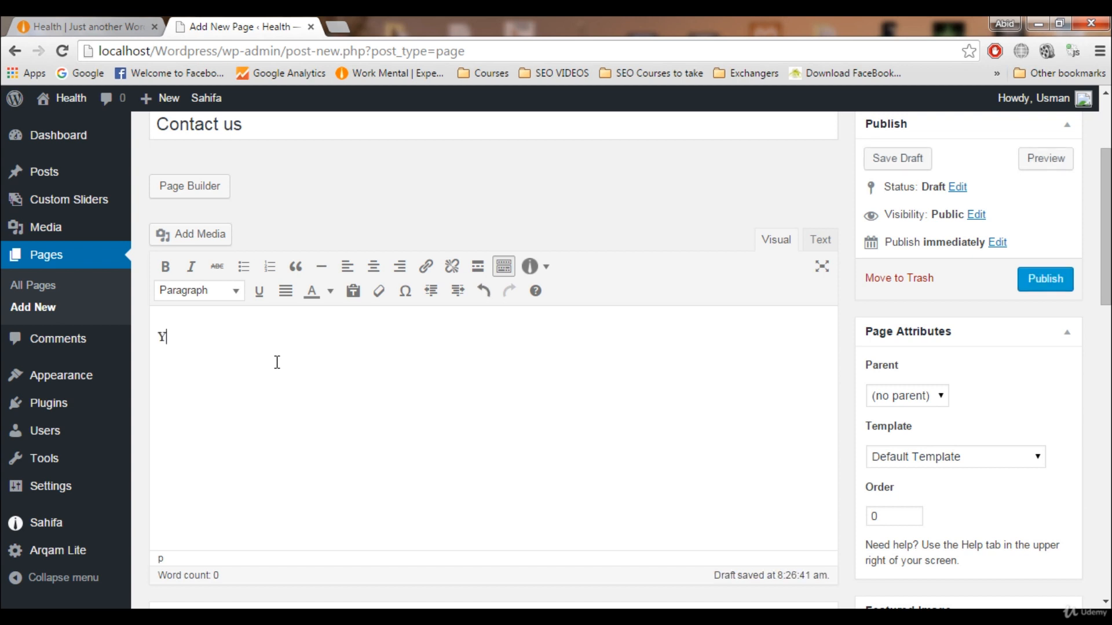
pyautogui.write('ou can c')
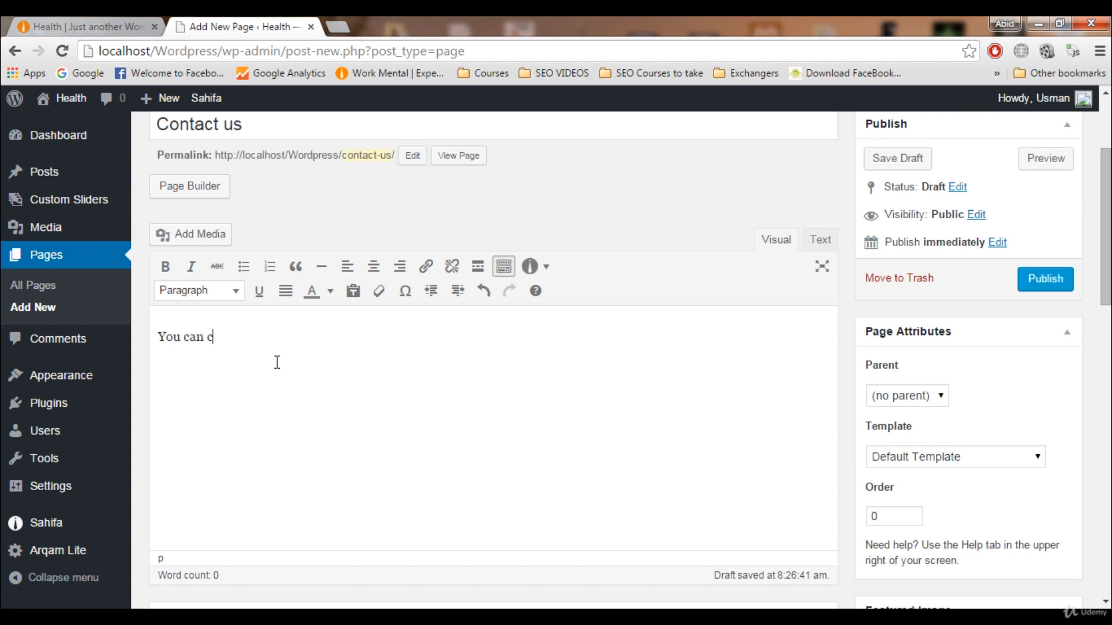
pyautogui.write('ontact me an')
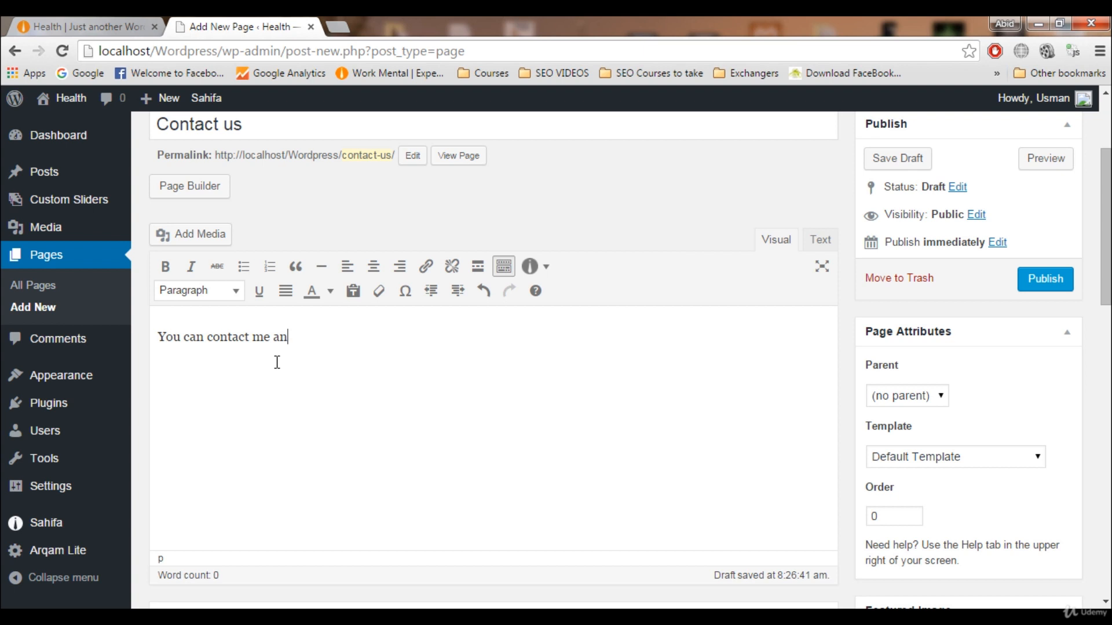
pyautogui.write('y')
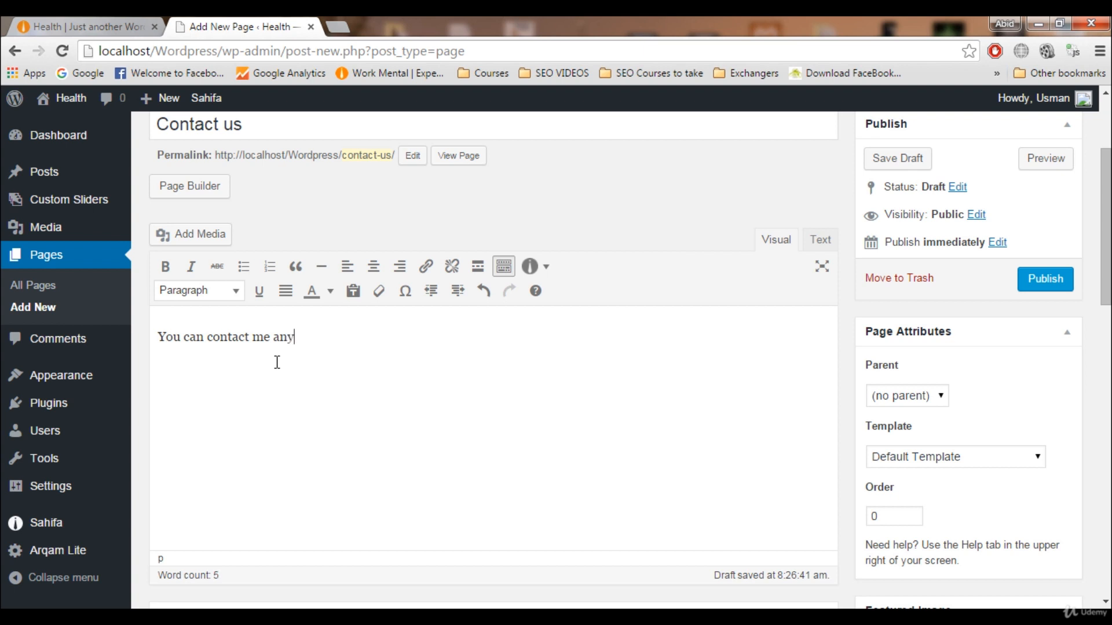
pyautogui.write('time')
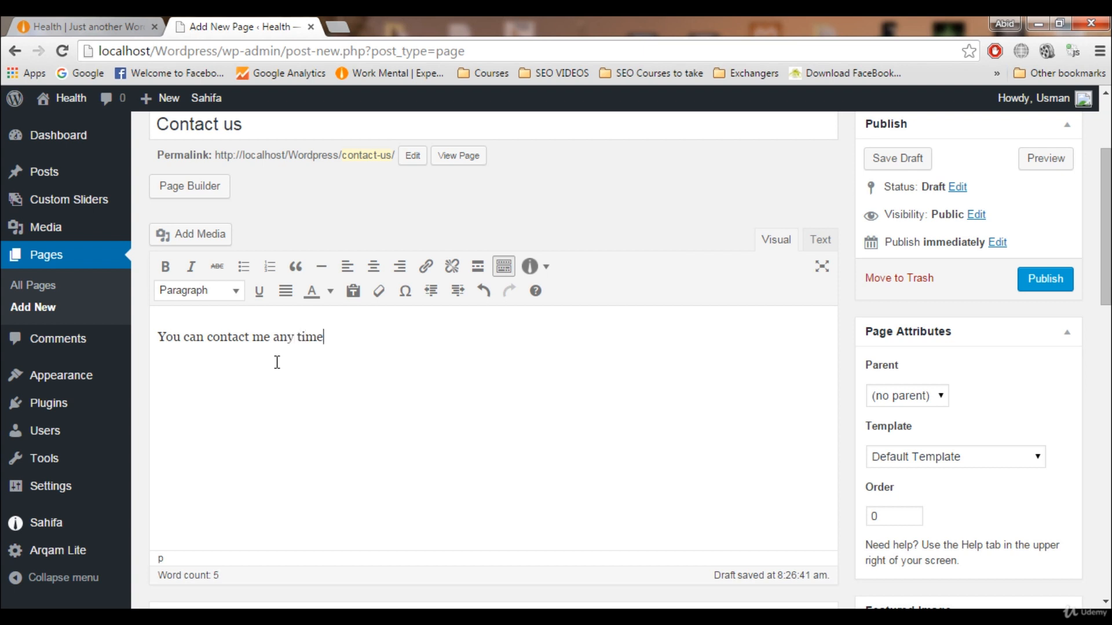
pyautogui.write(', this is m')
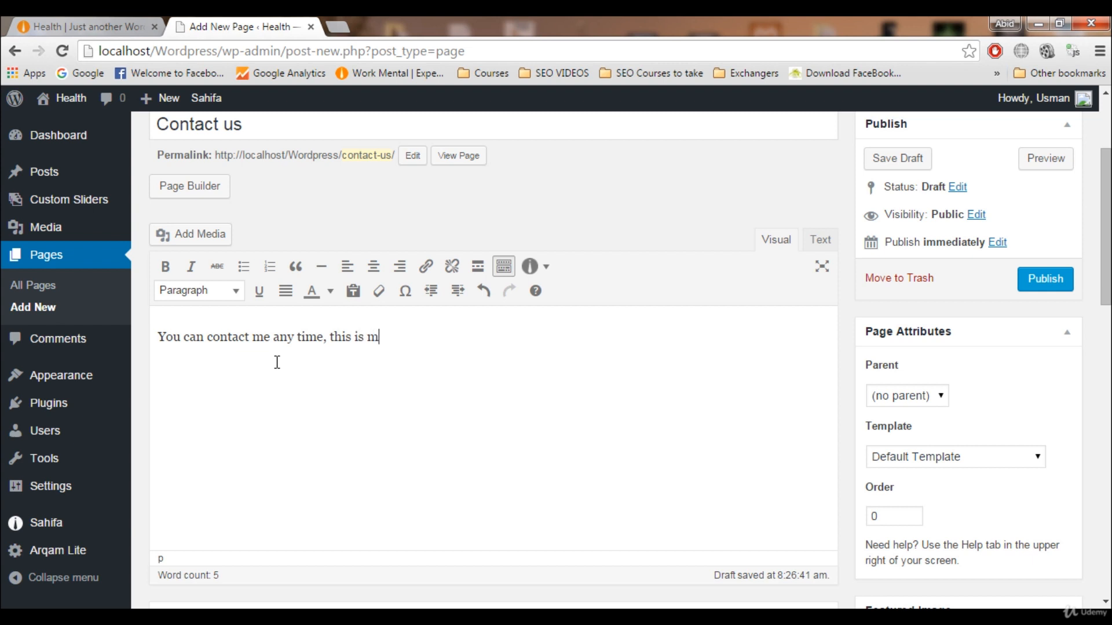
pyautogui.write('y number')
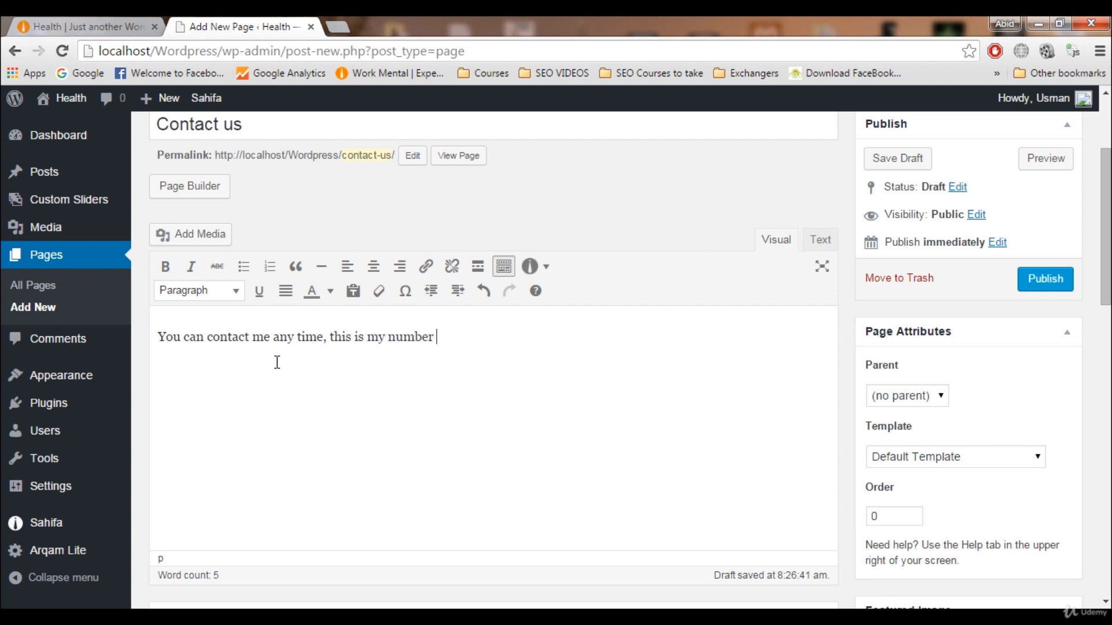
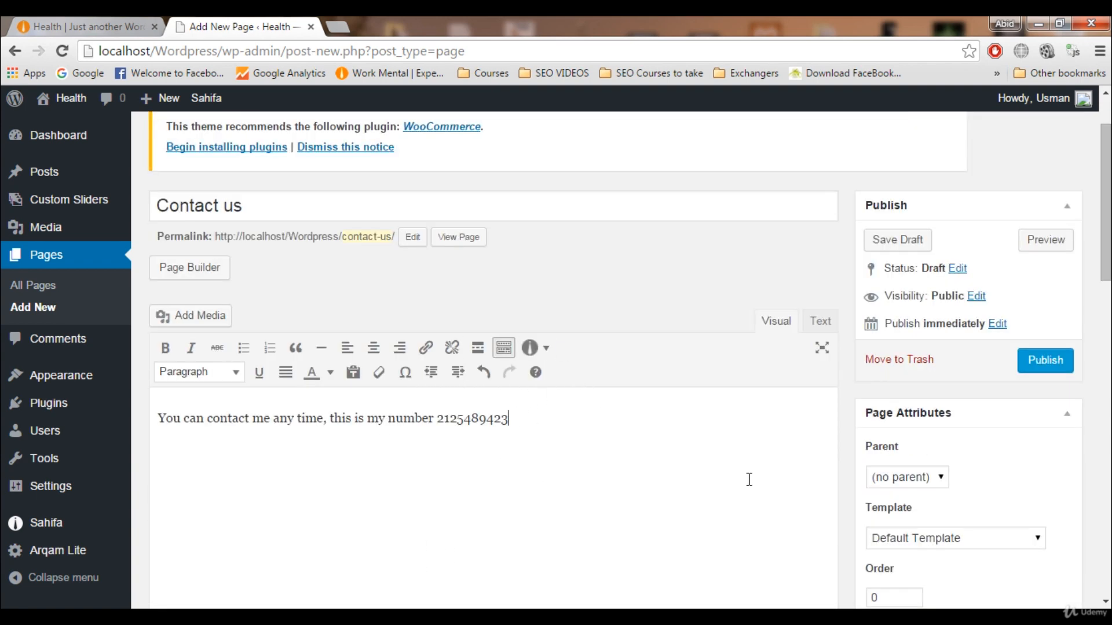
pyautogui.scroll(-3)
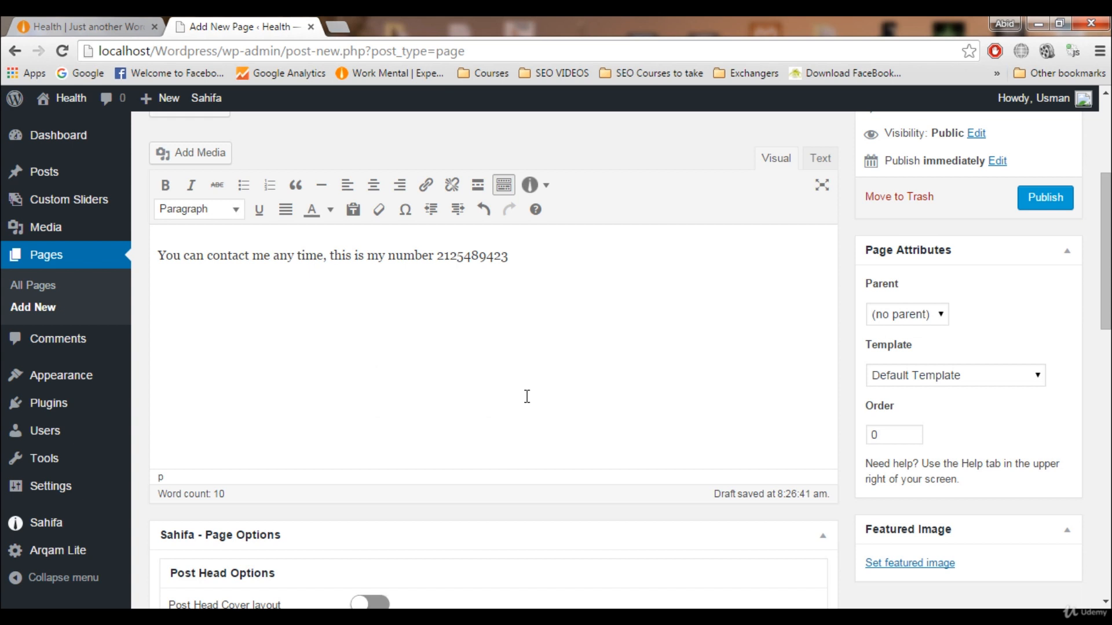
pyautogui.moveTo(473, 410)
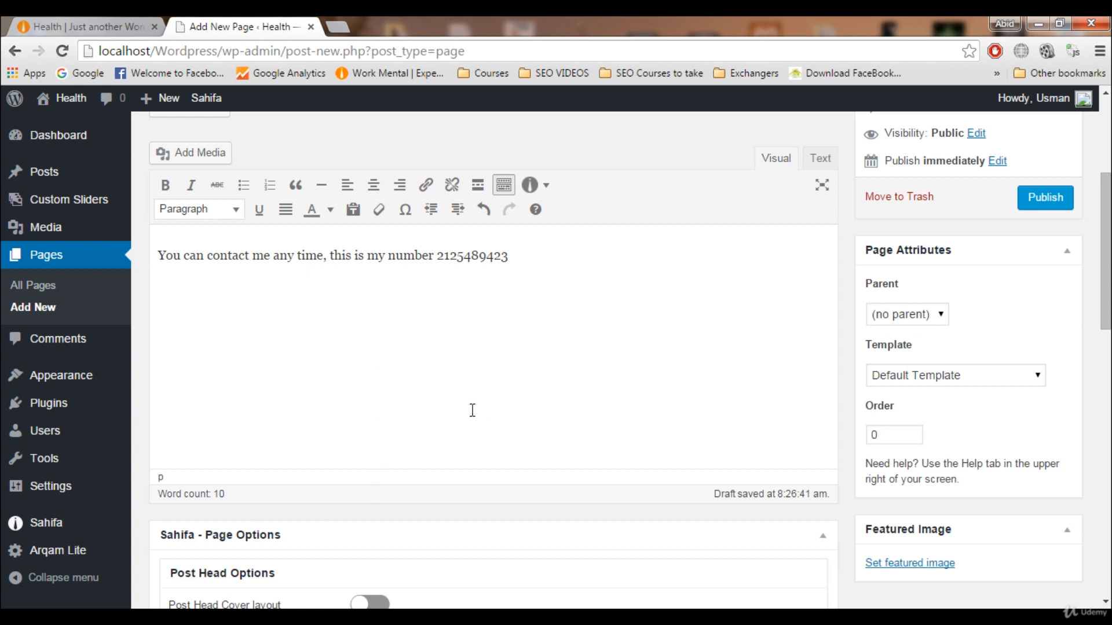
pyautogui.moveTo(542, 302)
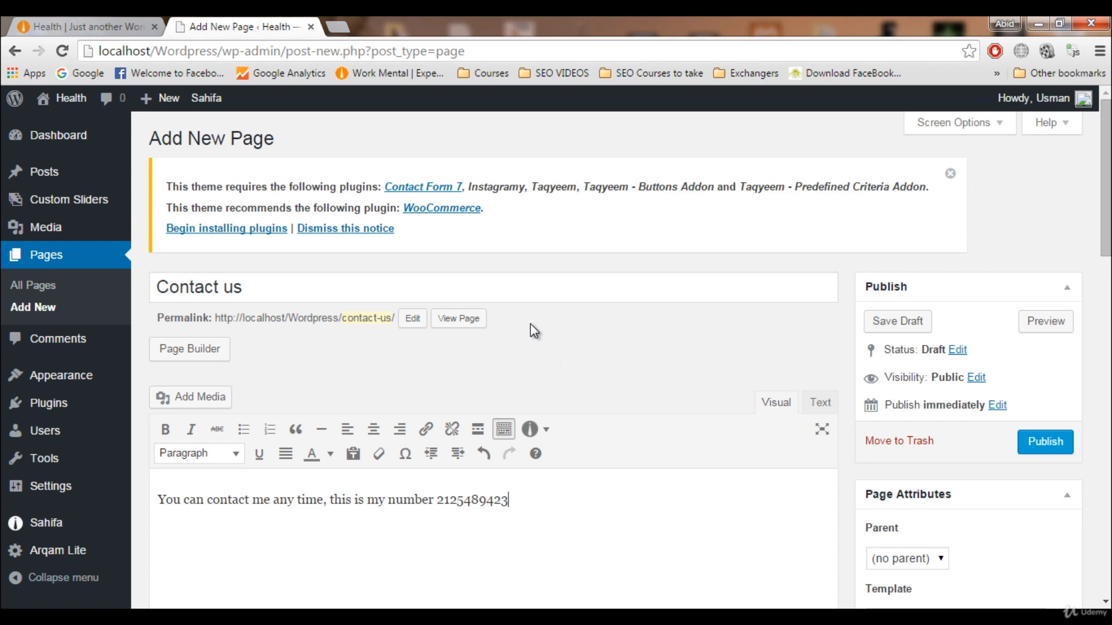
pyautogui.scroll(-3)
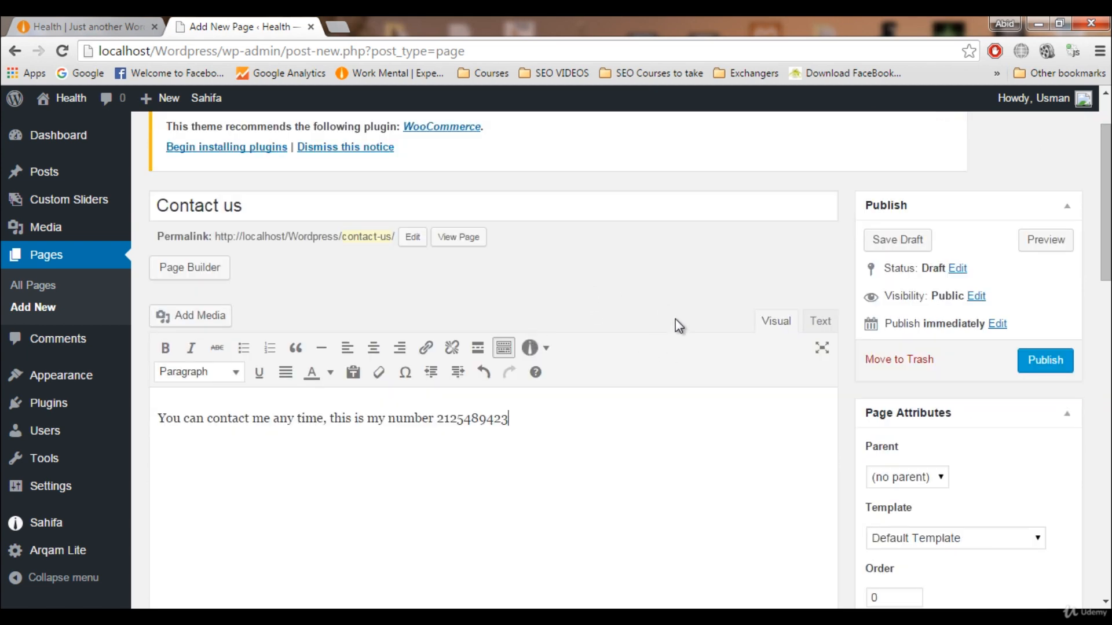
pyautogui.scroll(-3)
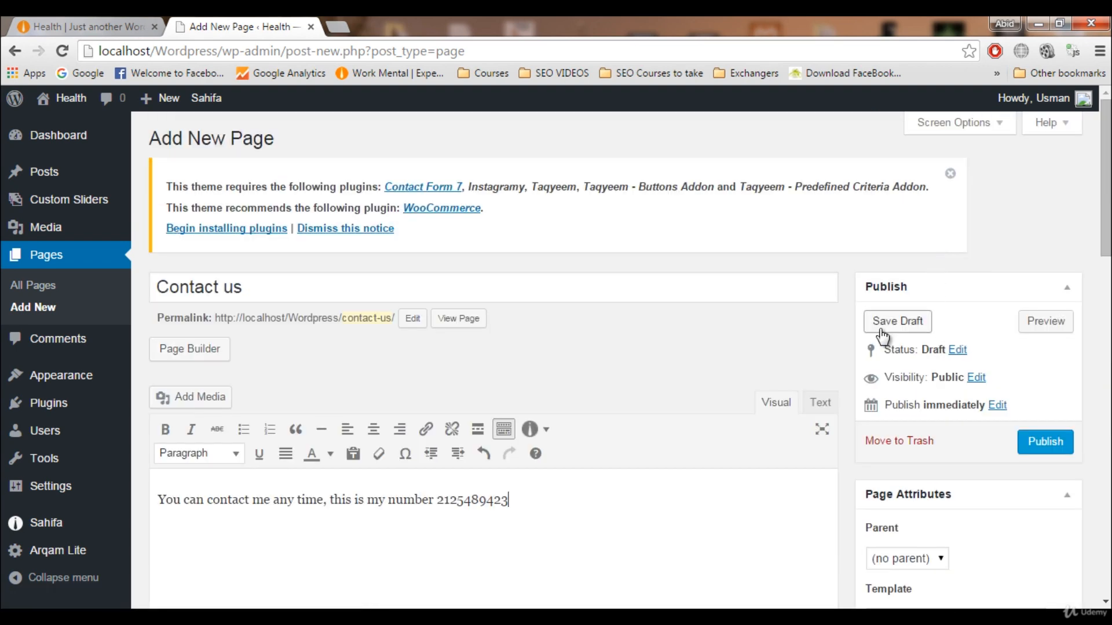
# - Publish the Contact us page and list all pages showing About us and Contact us published
pyautogui.click(897, 322)
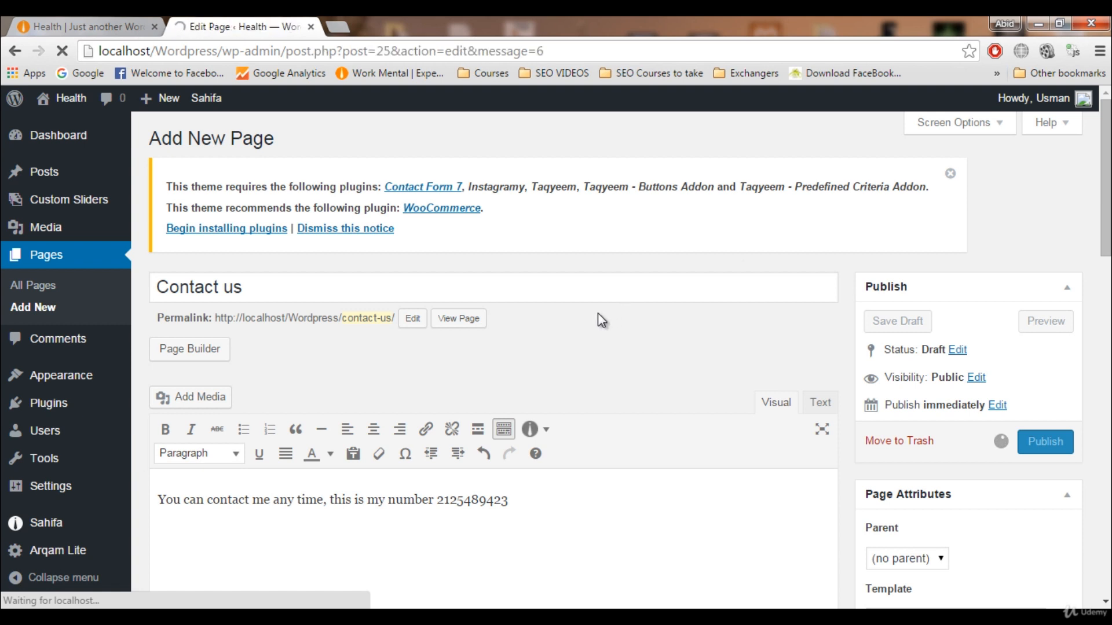
pyautogui.click(1044, 442)
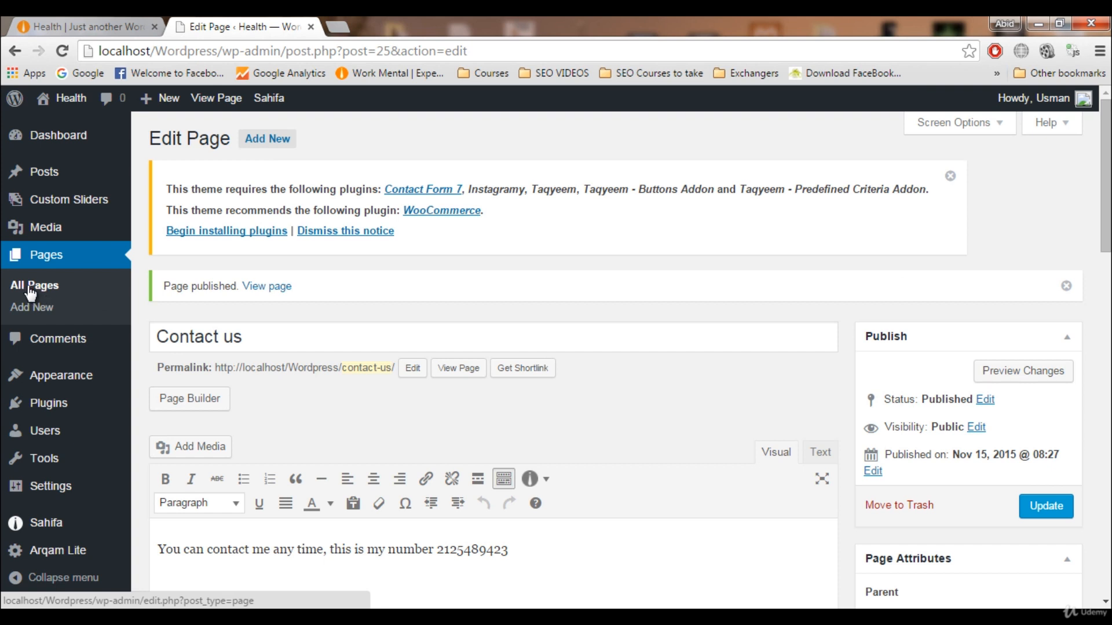
pyautogui.click(35, 285)
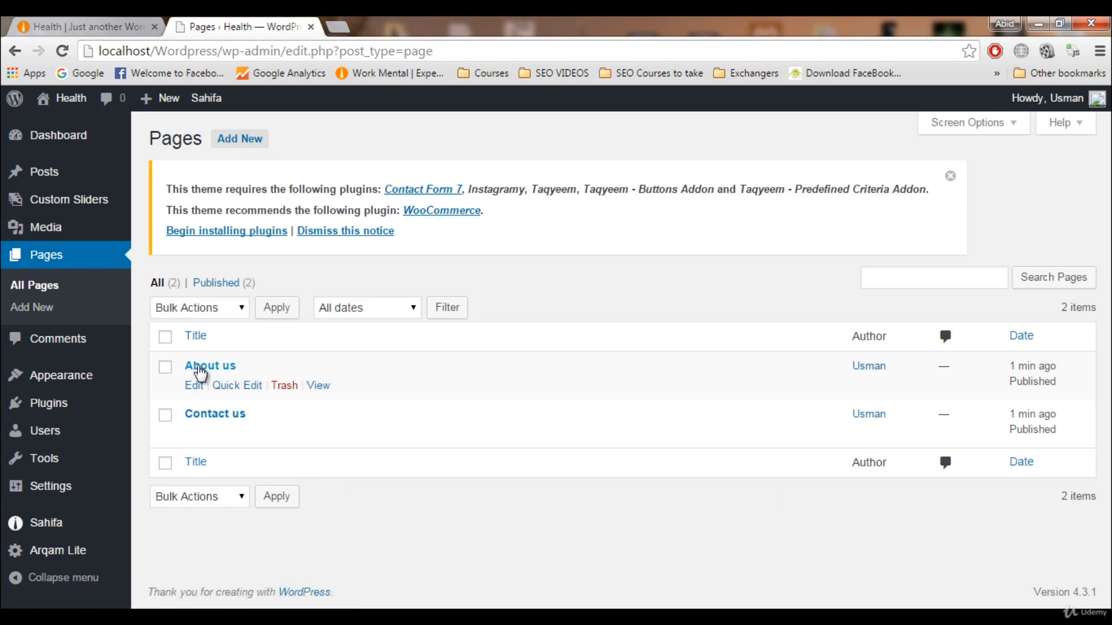
pyautogui.moveTo(118, 16)
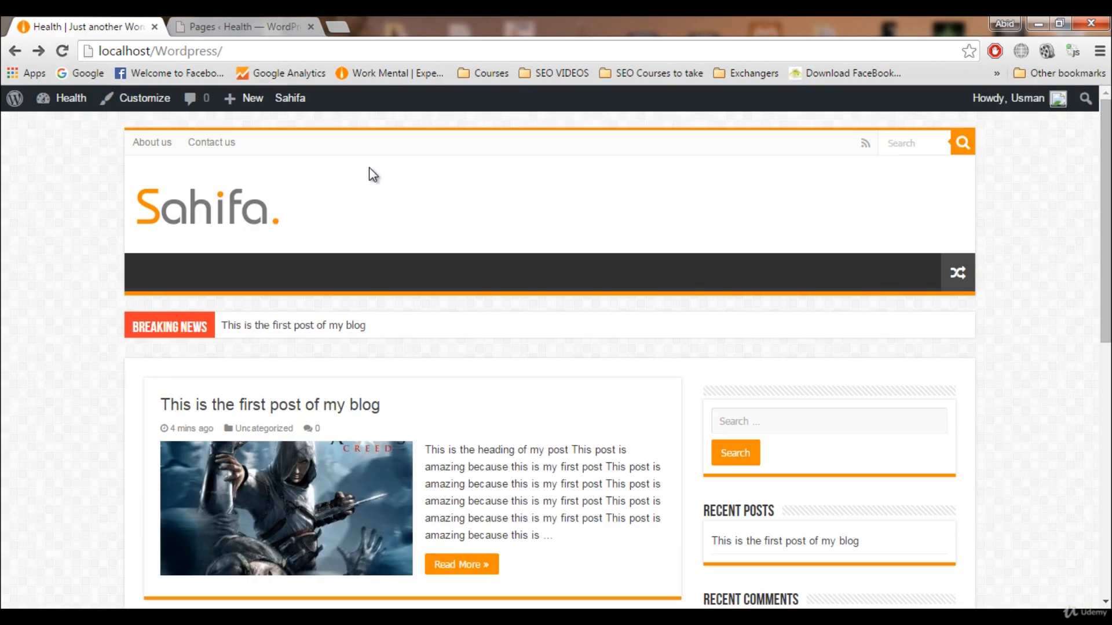
# - Check the live site for the new pages and return to the admin pages list
pyautogui.click(239, 27)
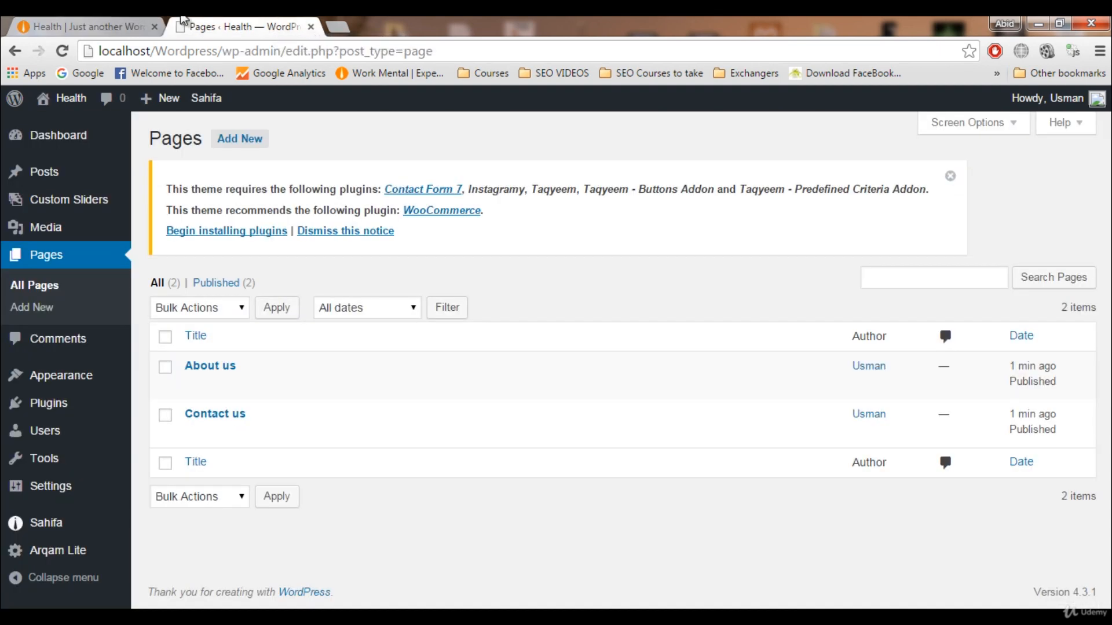
pyautogui.click(87, 27)
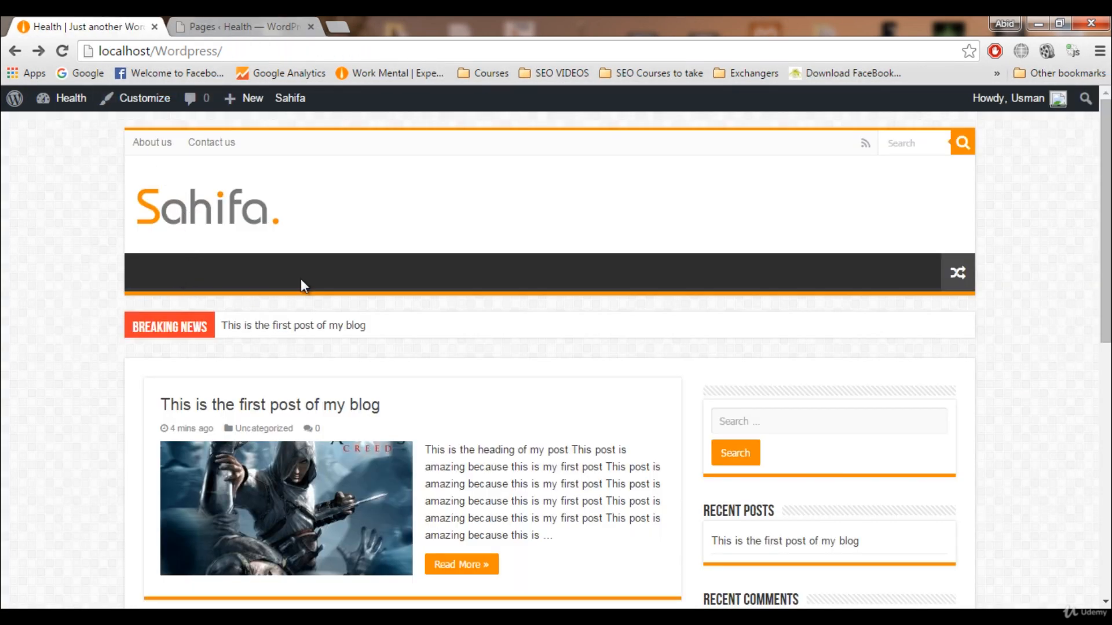
pyautogui.click(241, 27)
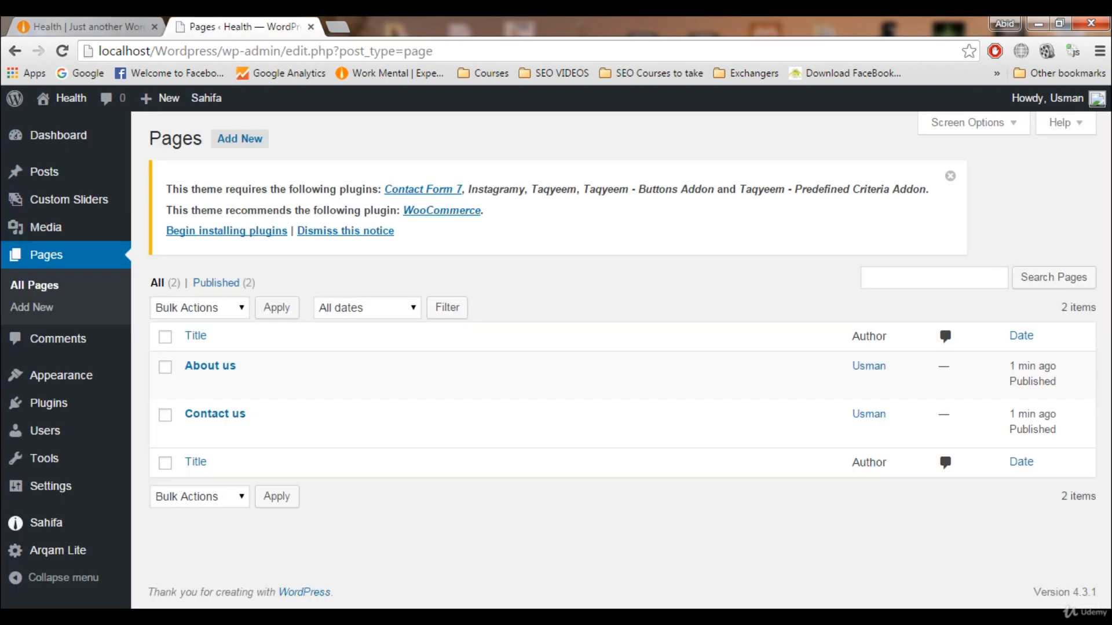
pyautogui.moveTo(61, 375)
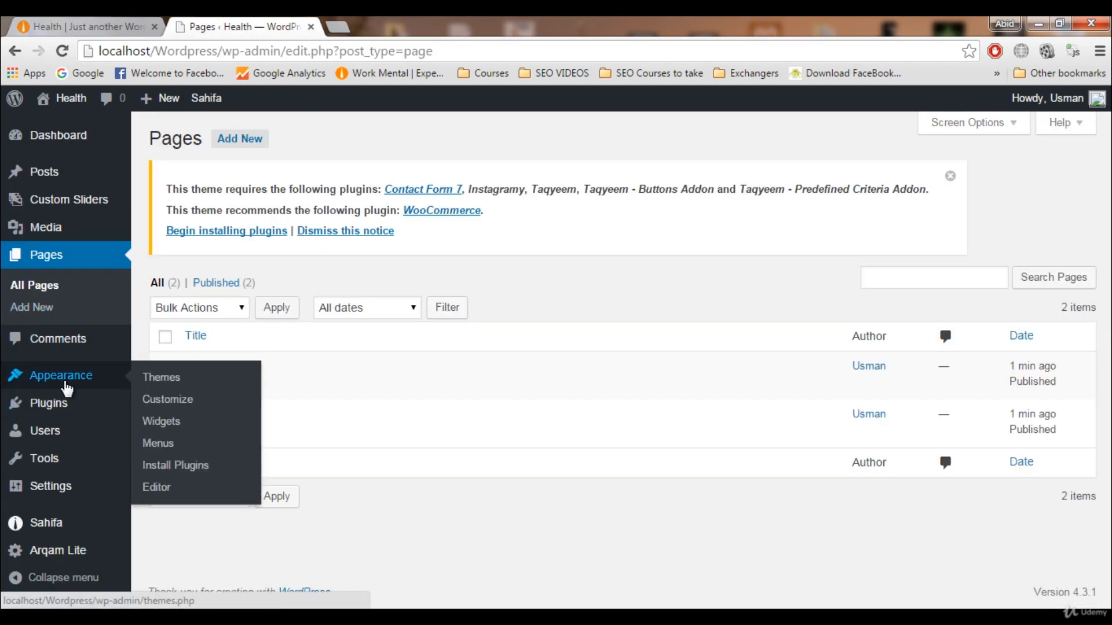
pyautogui.moveTo(167, 446)
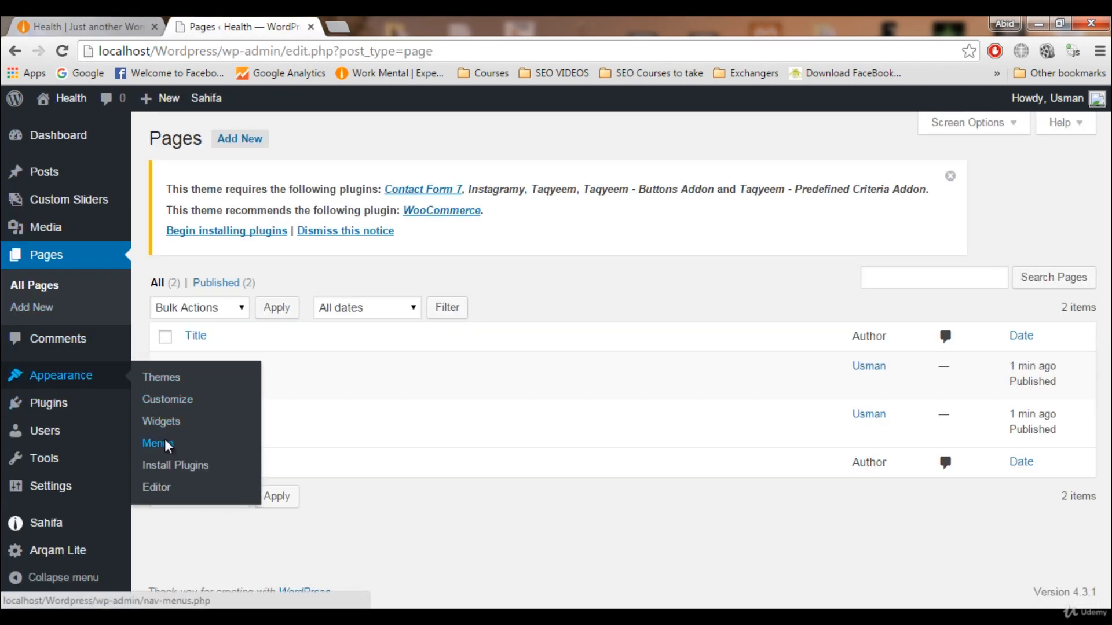
# - In Appearance > Menus, show all pages and tick Home, About us and Contact us for Main Menu
pyautogui.click(157, 442)
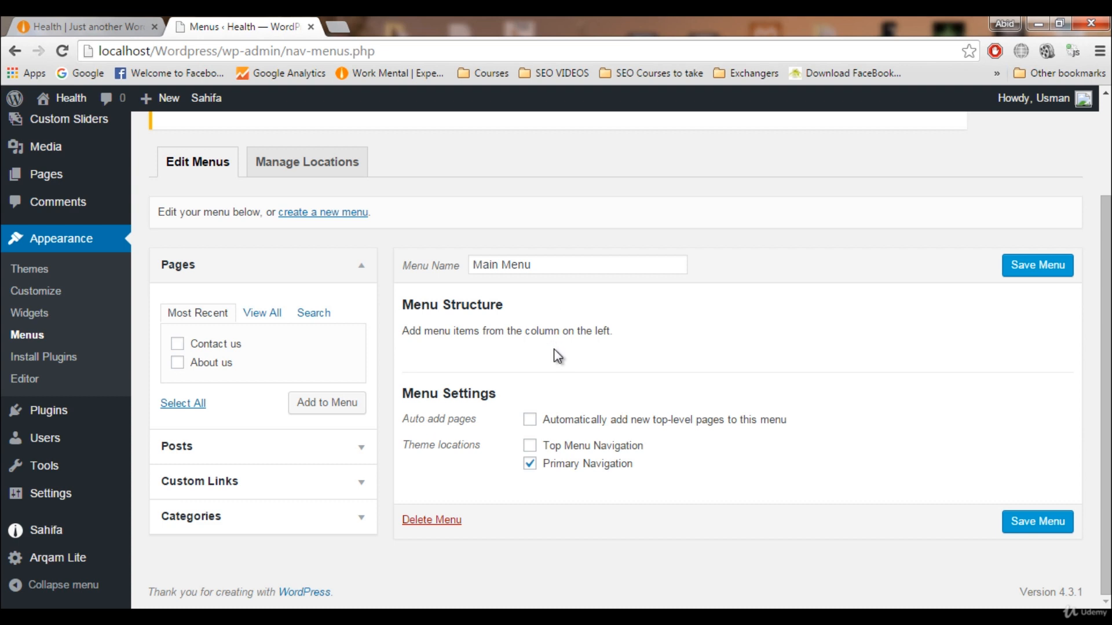
pyautogui.moveTo(306, 478)
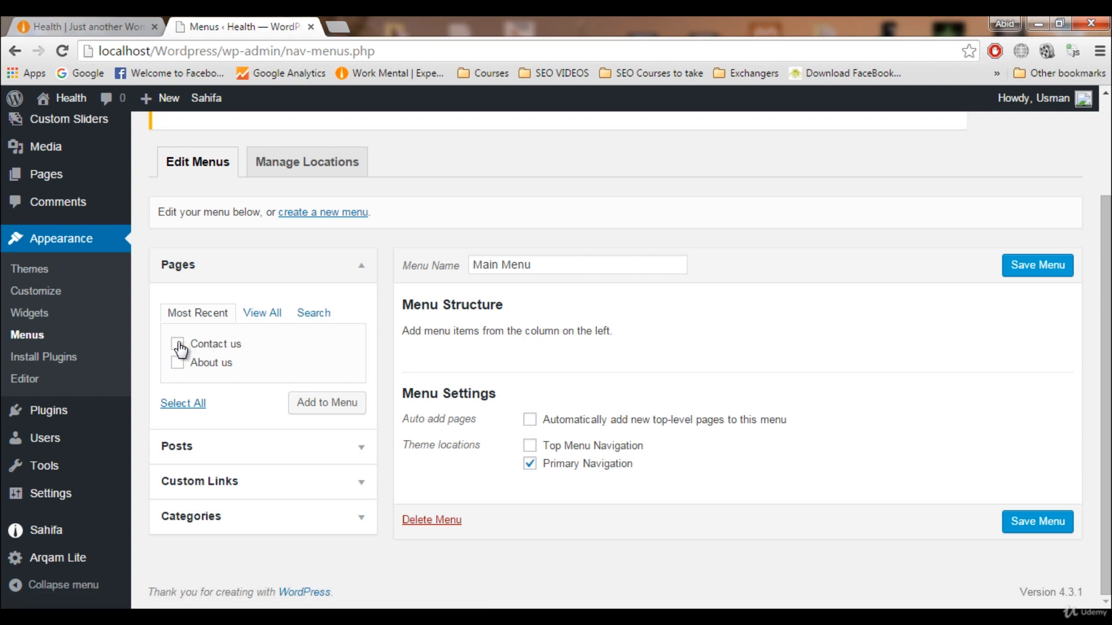
pyautogui.click(262, 313)
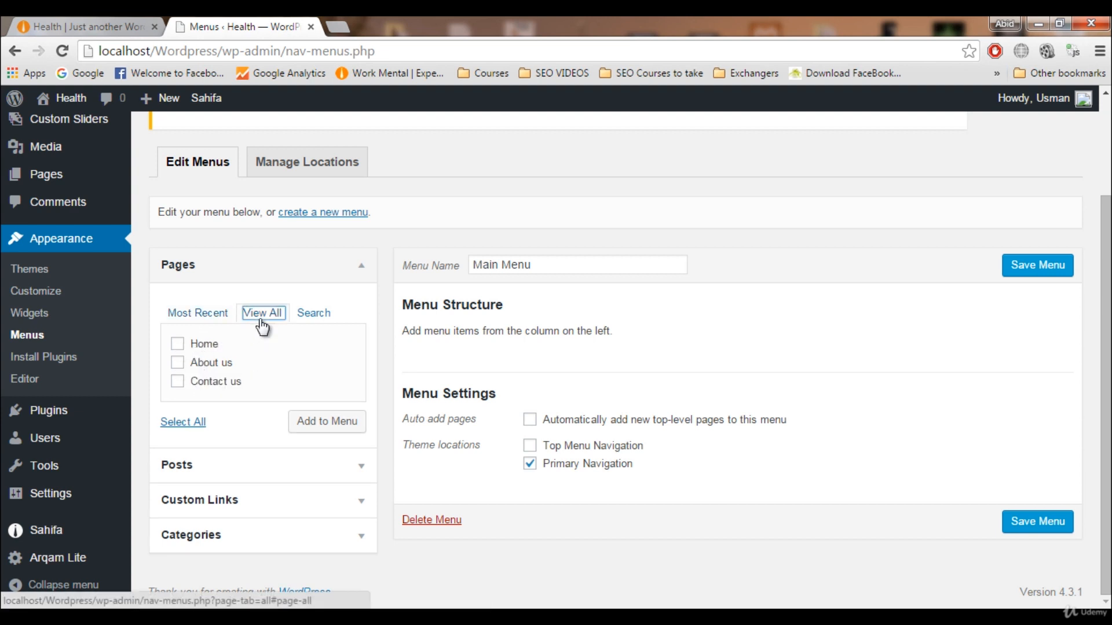
pyautogui.moveTo(229, 356)
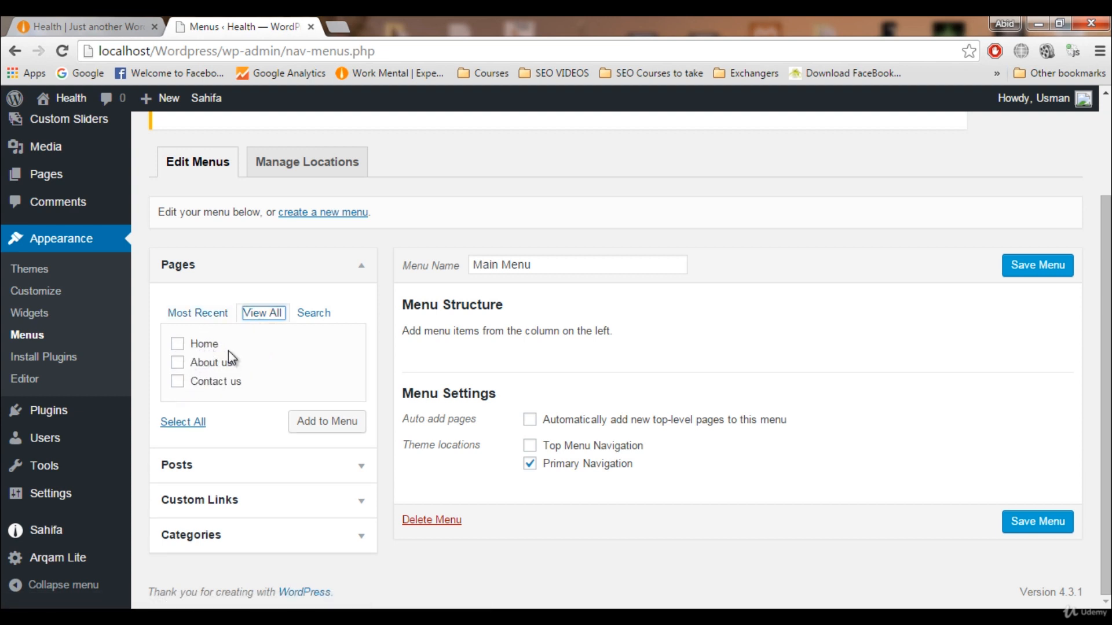
pyautogui.moveTo(208, 369)
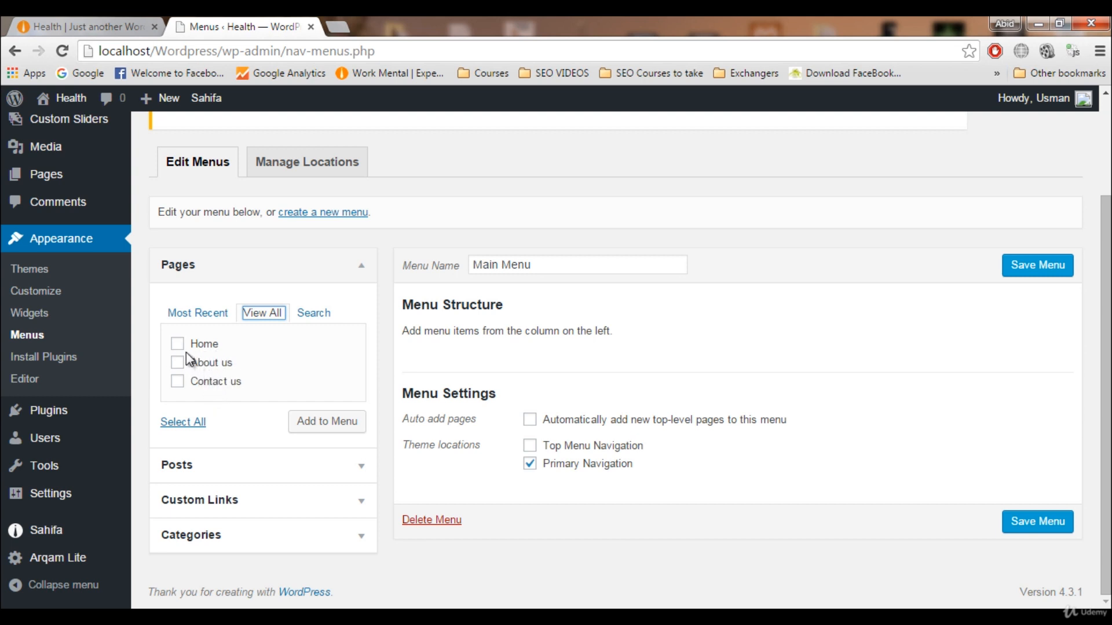
pyautogui.moveTo(238, 348)
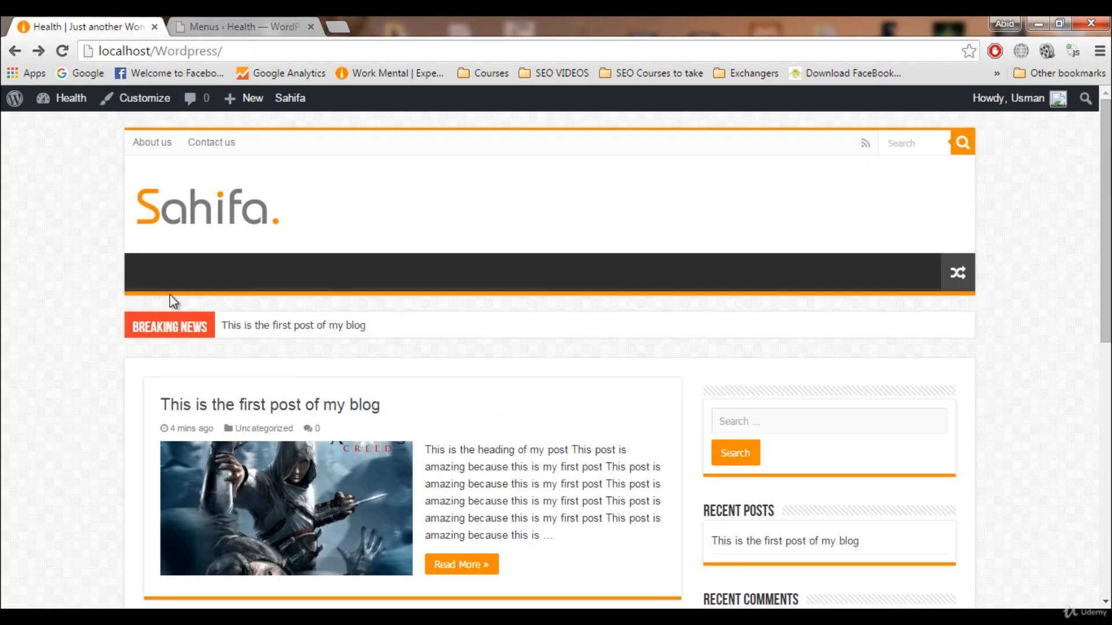
pyautogui.moveTo(189, 294)
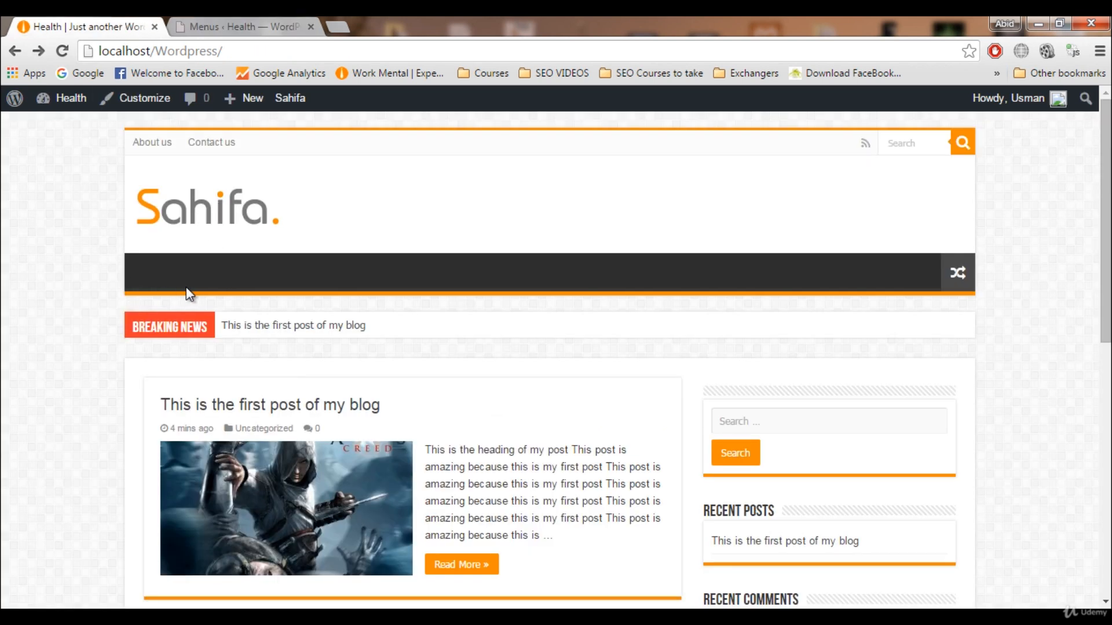
pyautogui.moveTo(222, 28)
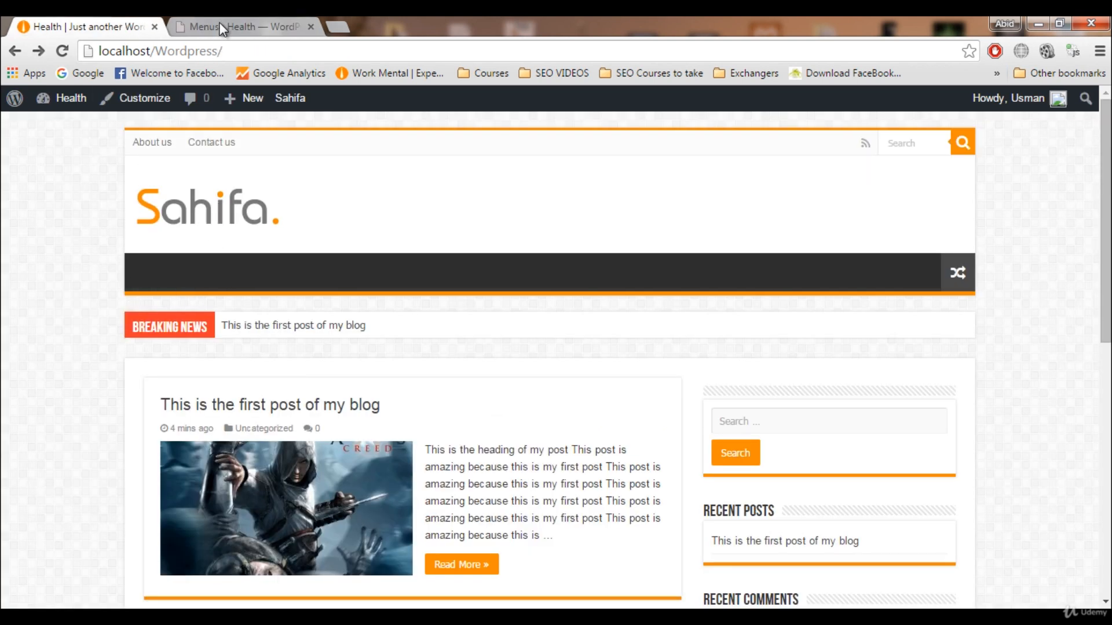
pyautogui.click(220, 26)
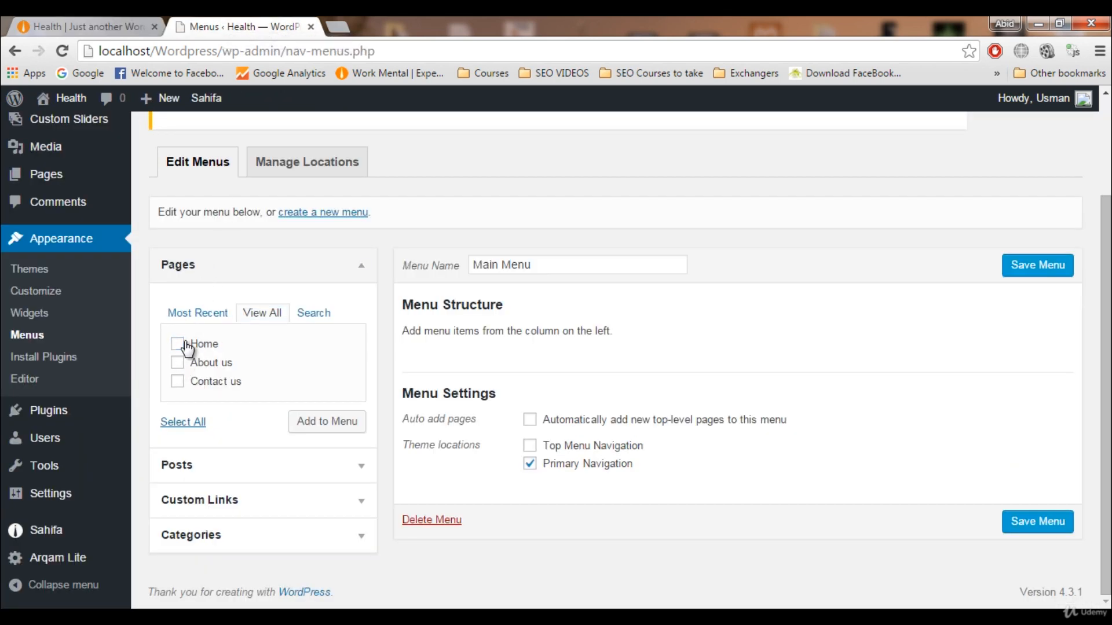
pyautogui.click(183, 421)
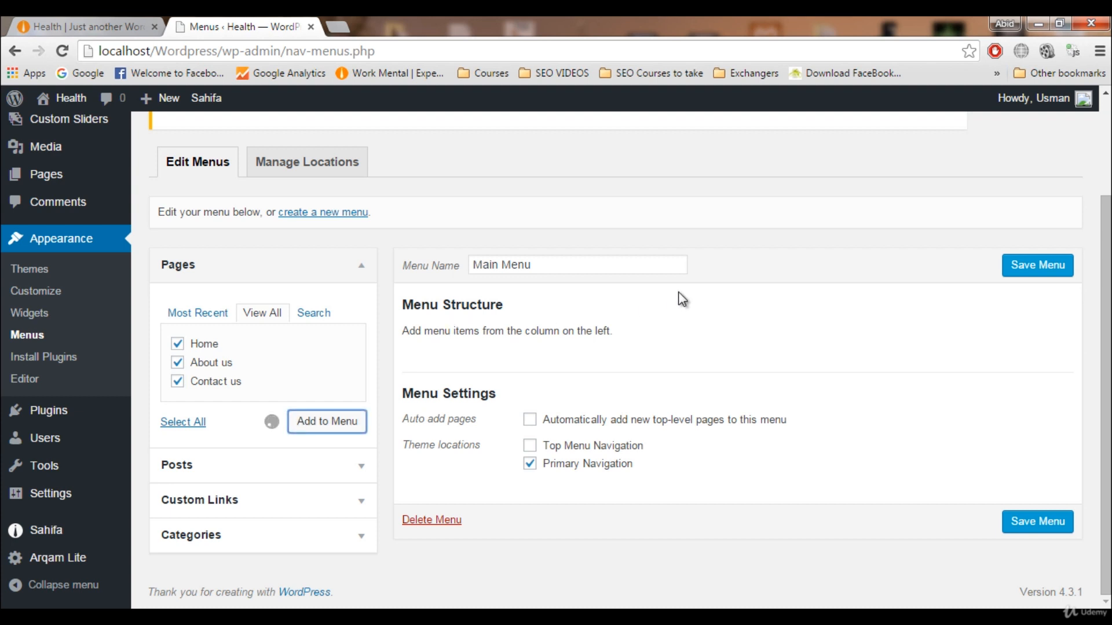
# - Add the three ticked pages to Main Menu and save it
pyautogui.click(327, 422)
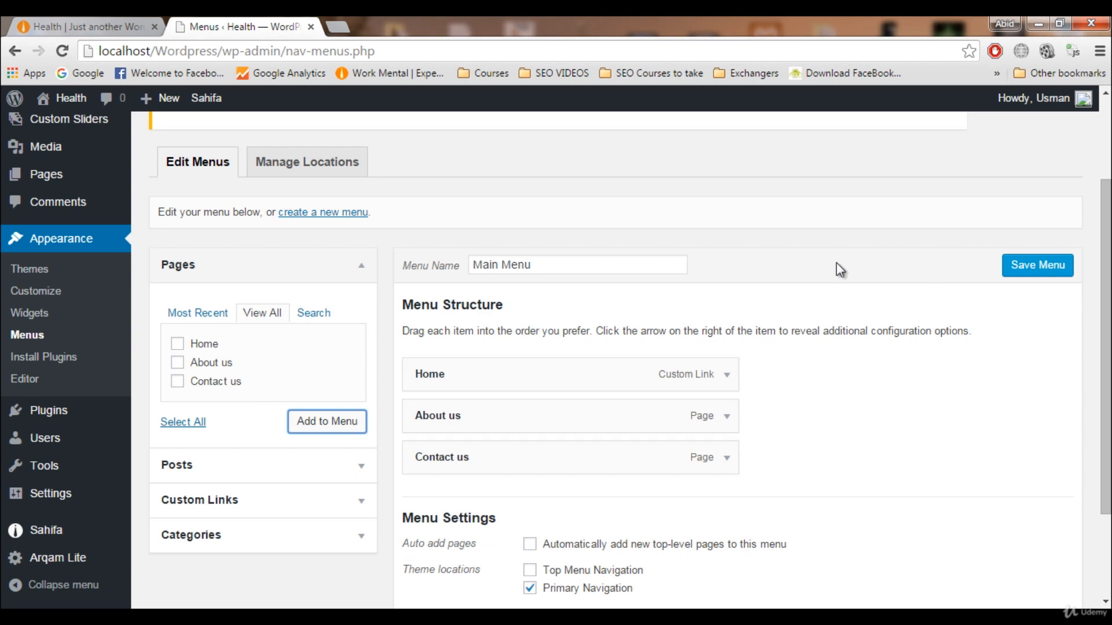
pyautogui.moveTo(560, 156)
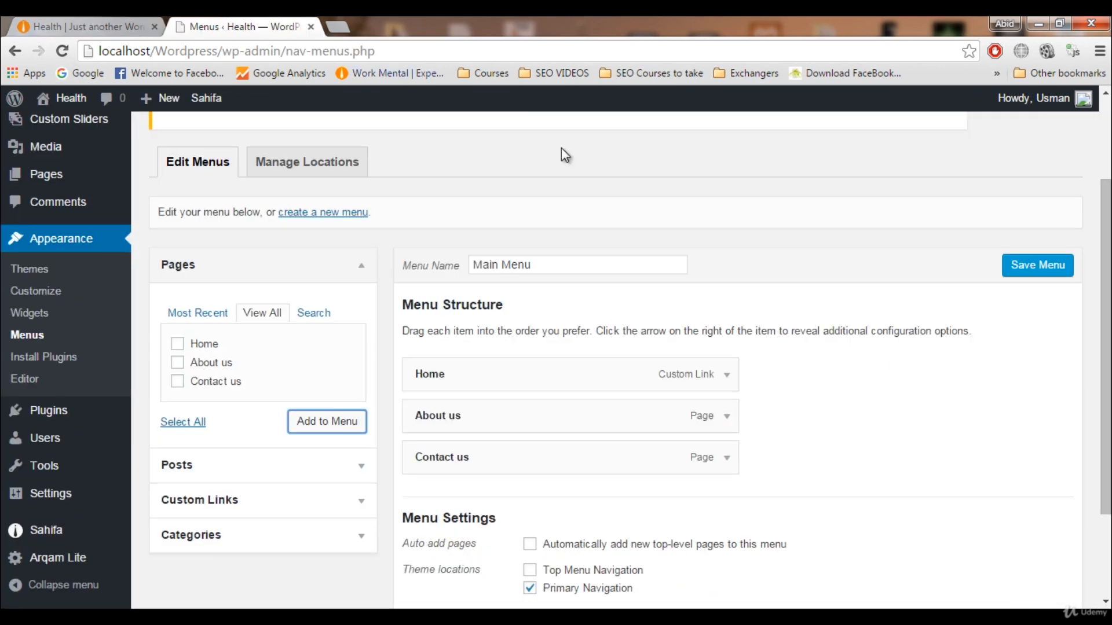
pyautogui.click(1038, 264)
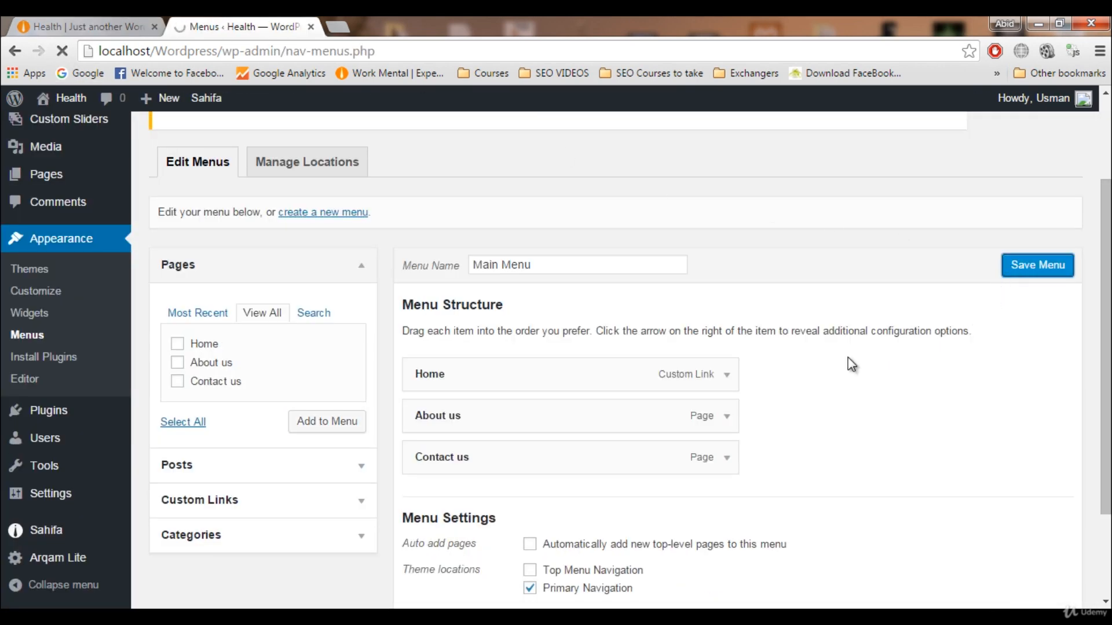
pyautogui.click(1038, 265)
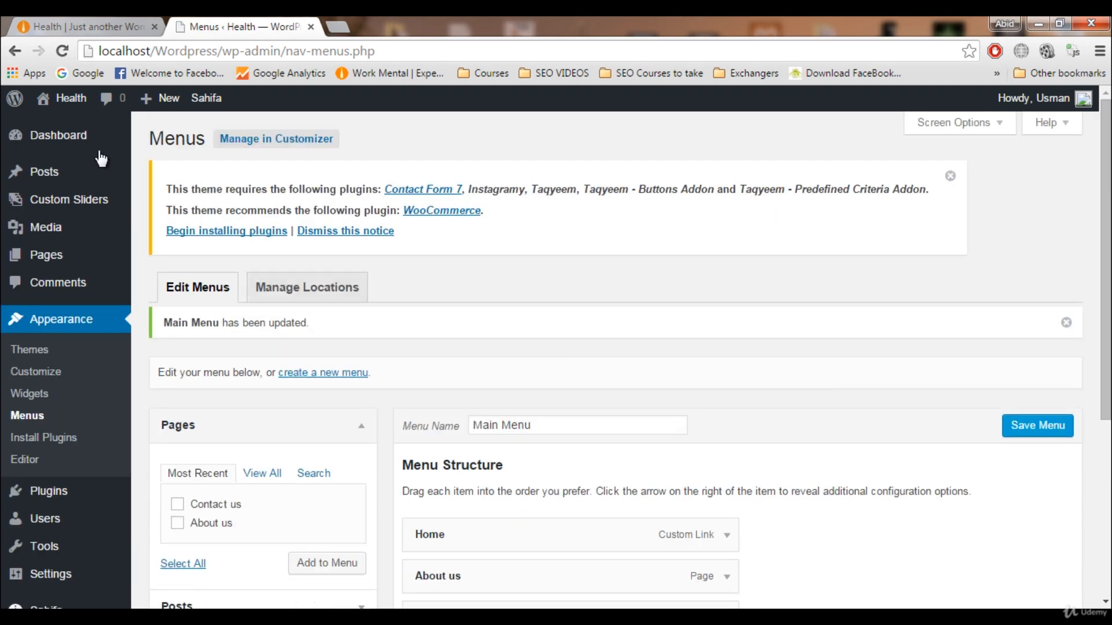
pyautogui.click(86, 26)
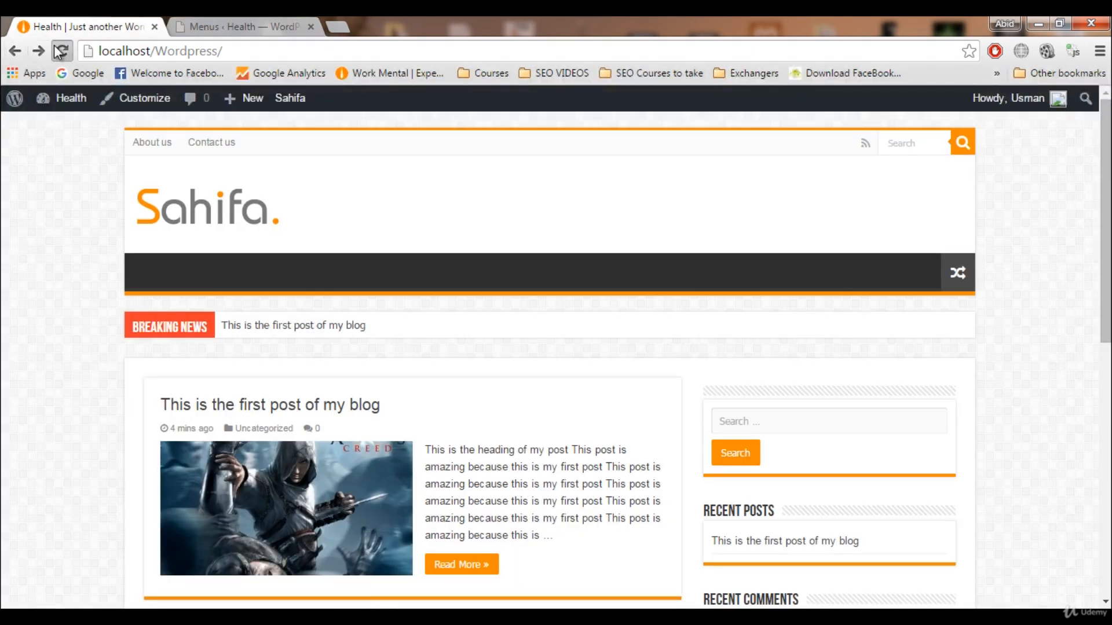
pyautogui.click(58, 49)
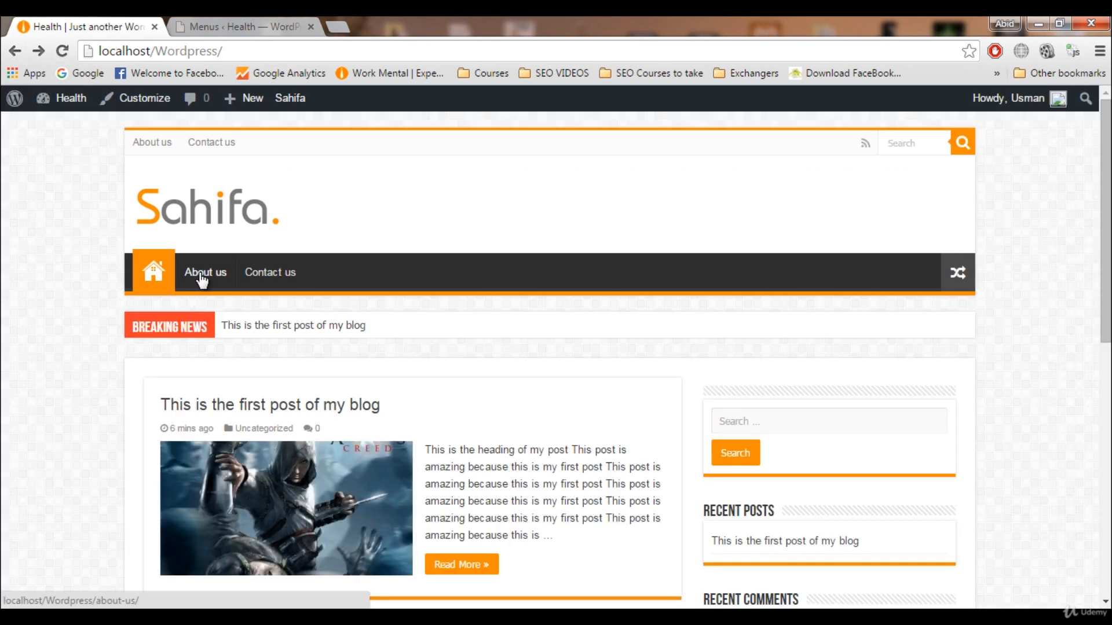
pyautogui.click(205, 273)
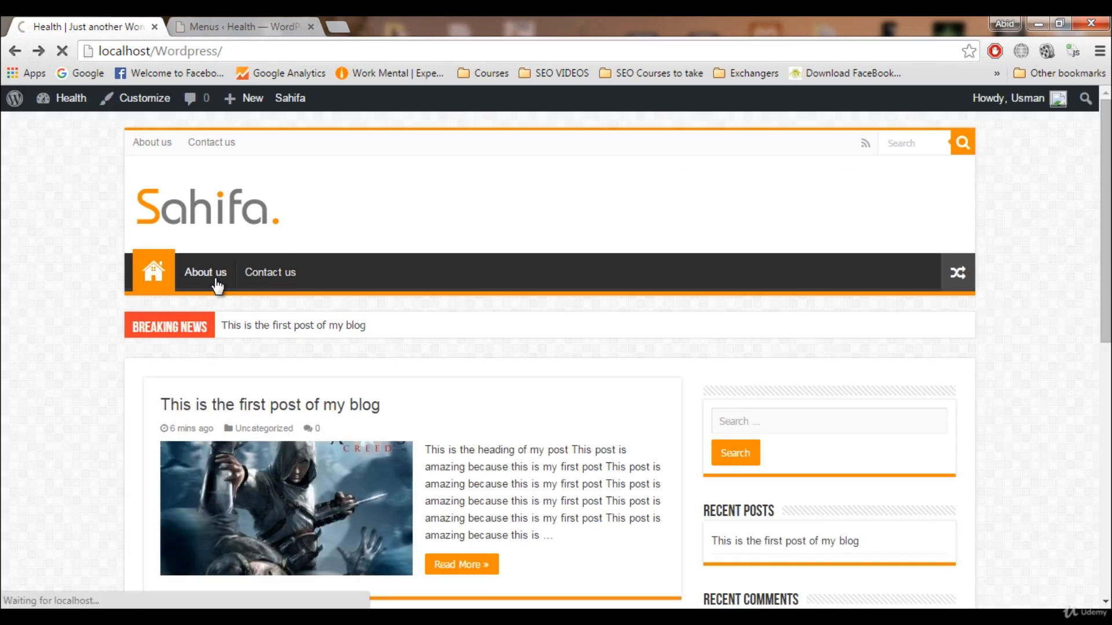
pyautogui.click(205, 272)
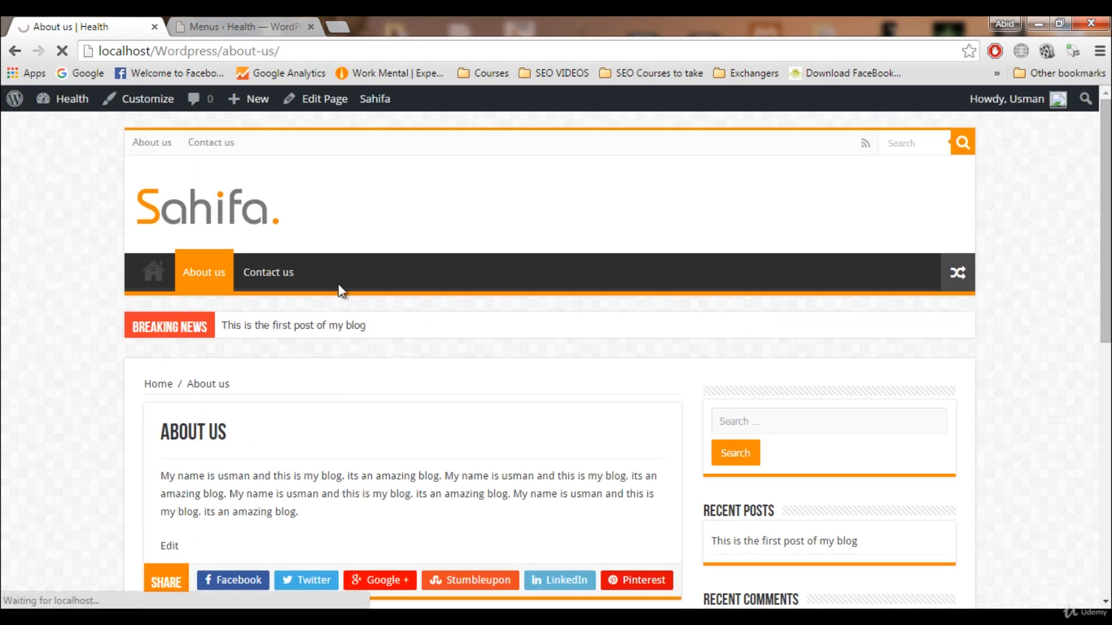
pyautogui.click(268, 272)
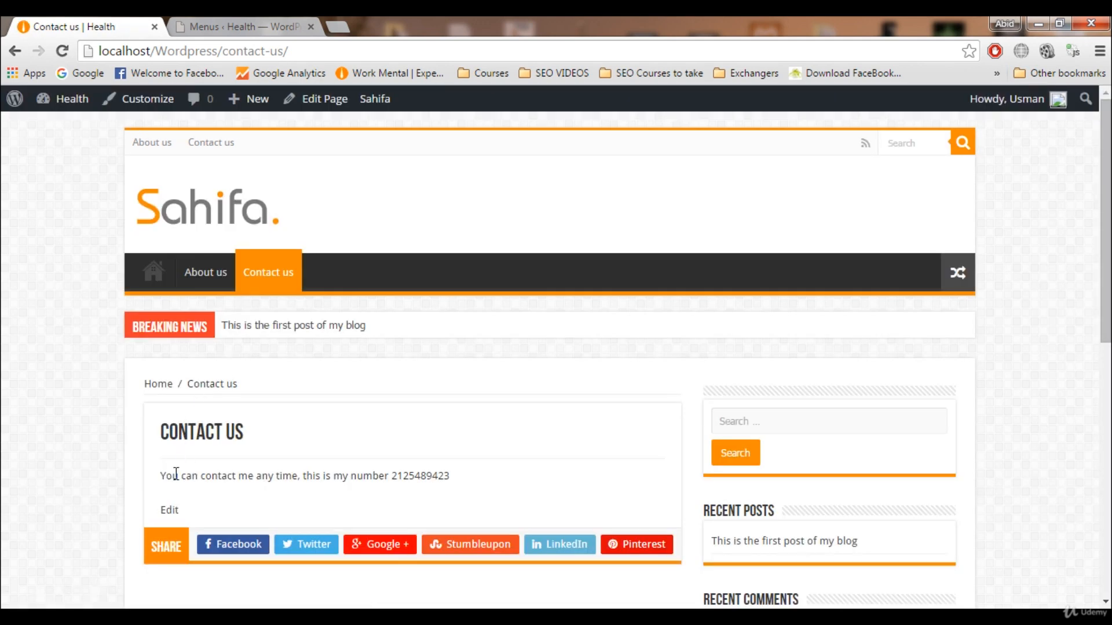
pyautogui.moveTo(469, 348)
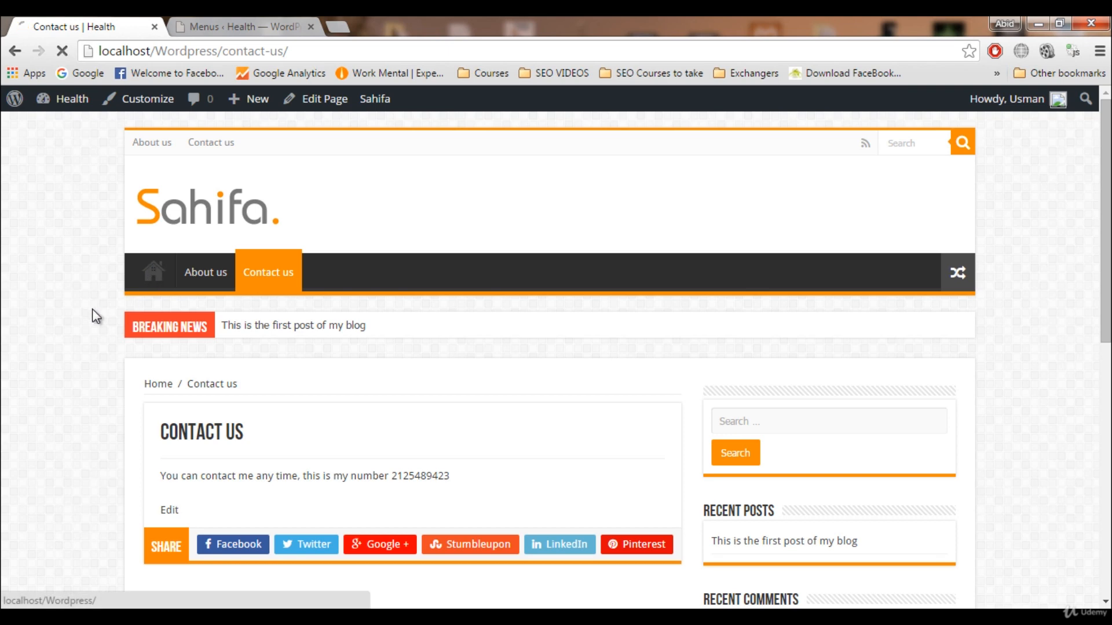
pyautogui.click(153, 271)
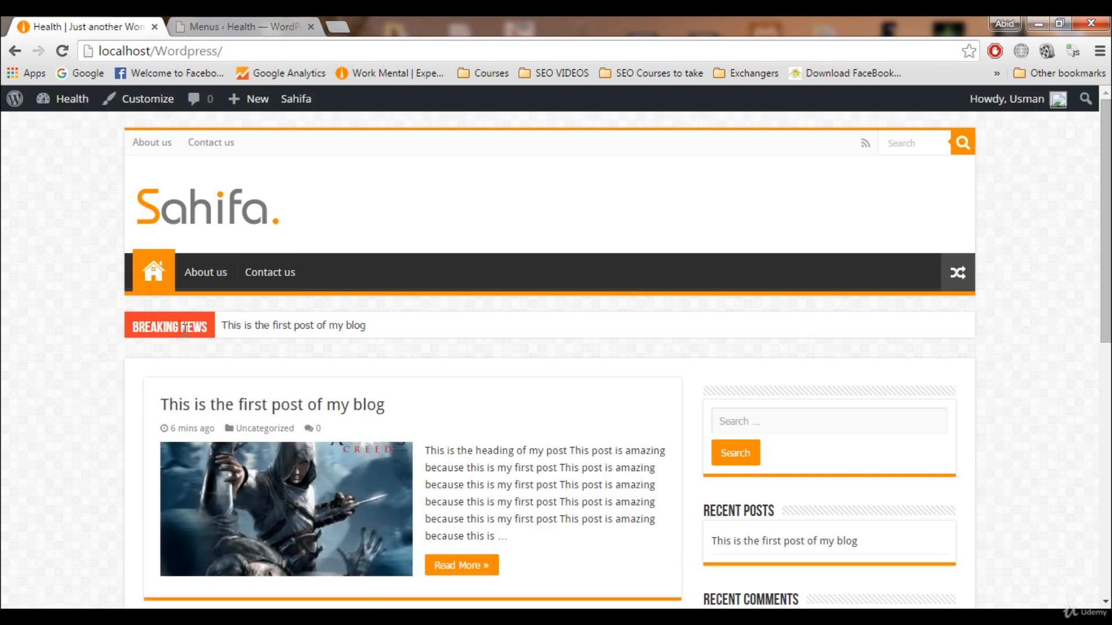
pyautogui.scroll(-3)
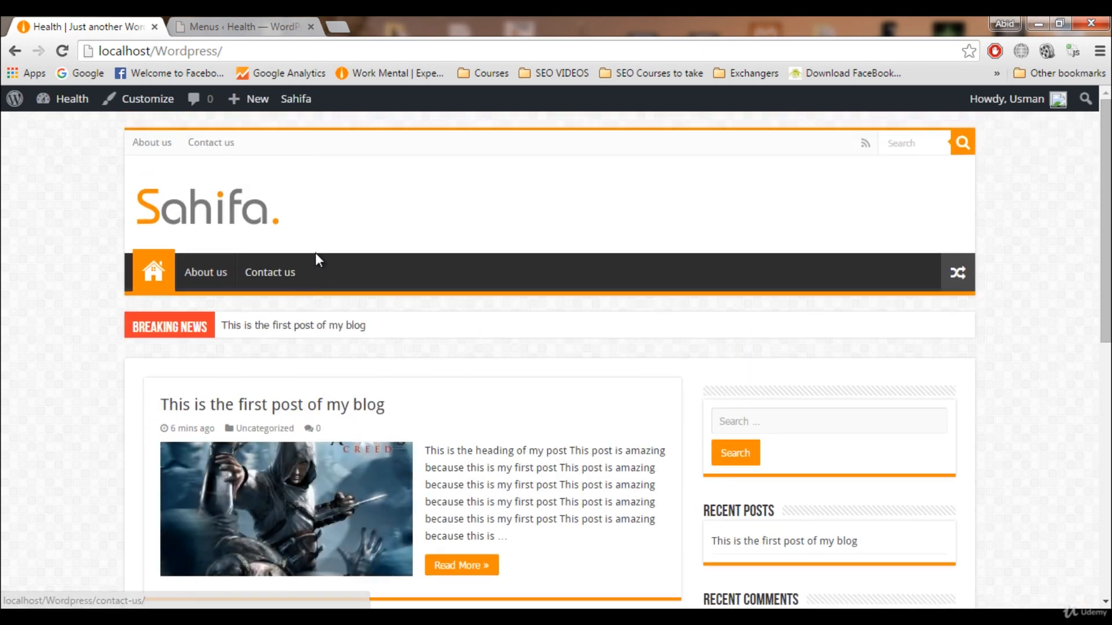
pyautogui.moveTo(344, 245)
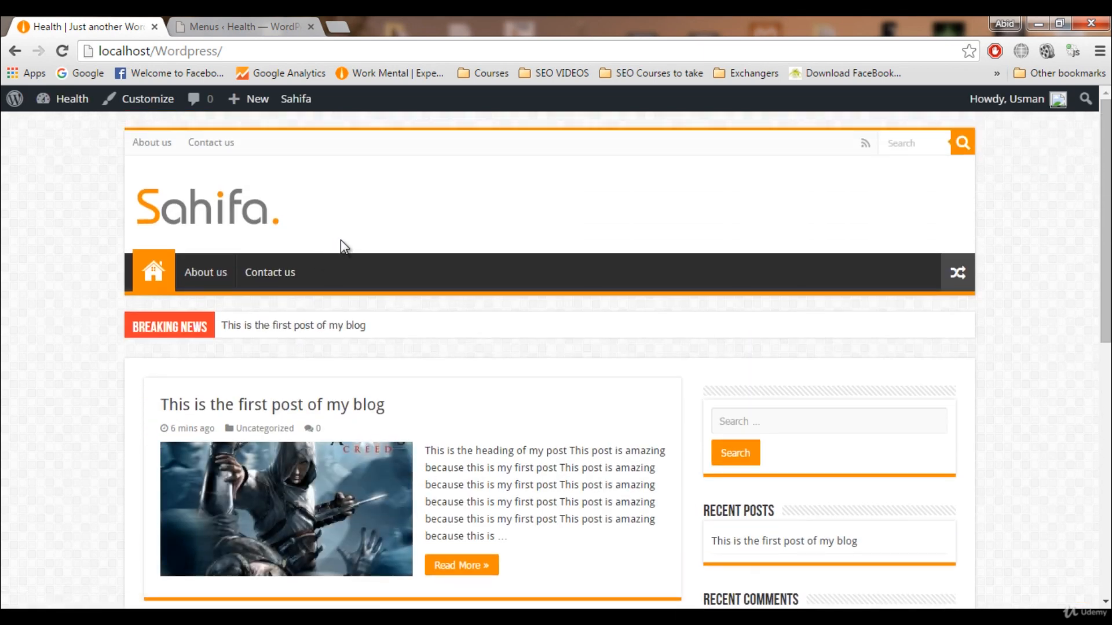
pyautogui.moveTo(368, 241)
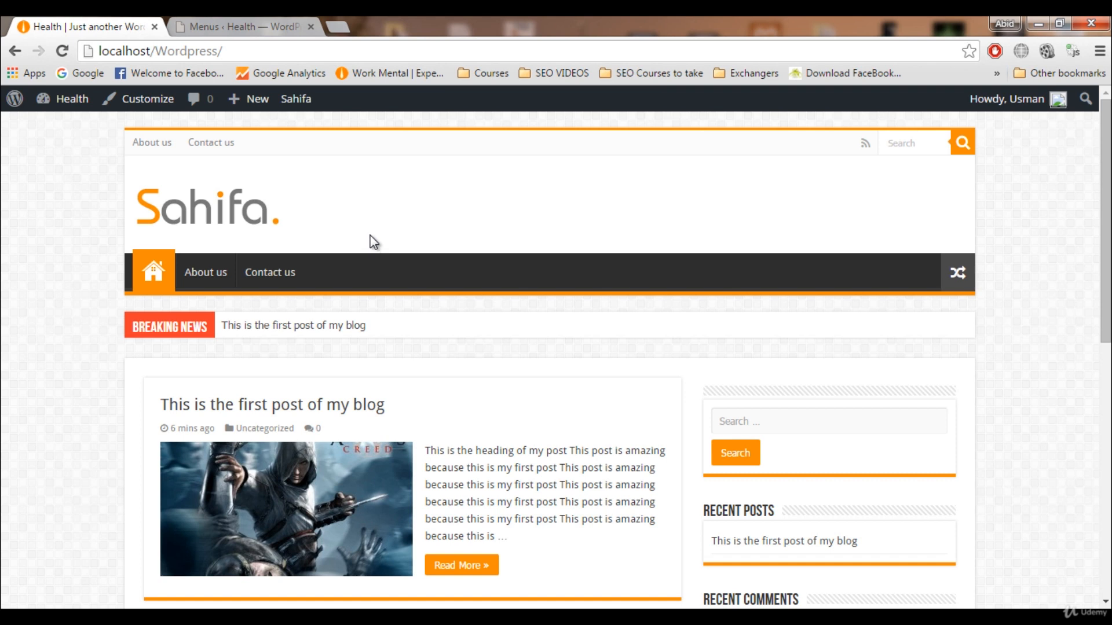
pyautogui.moveTo(396, 218)
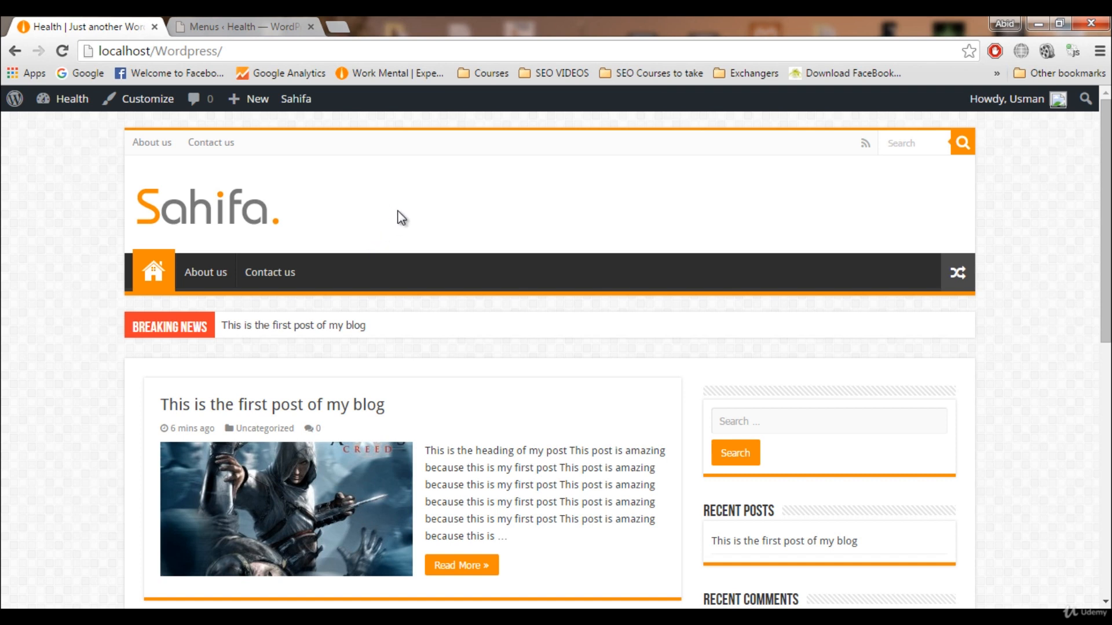
pyautogui.moveTo(417, 213)
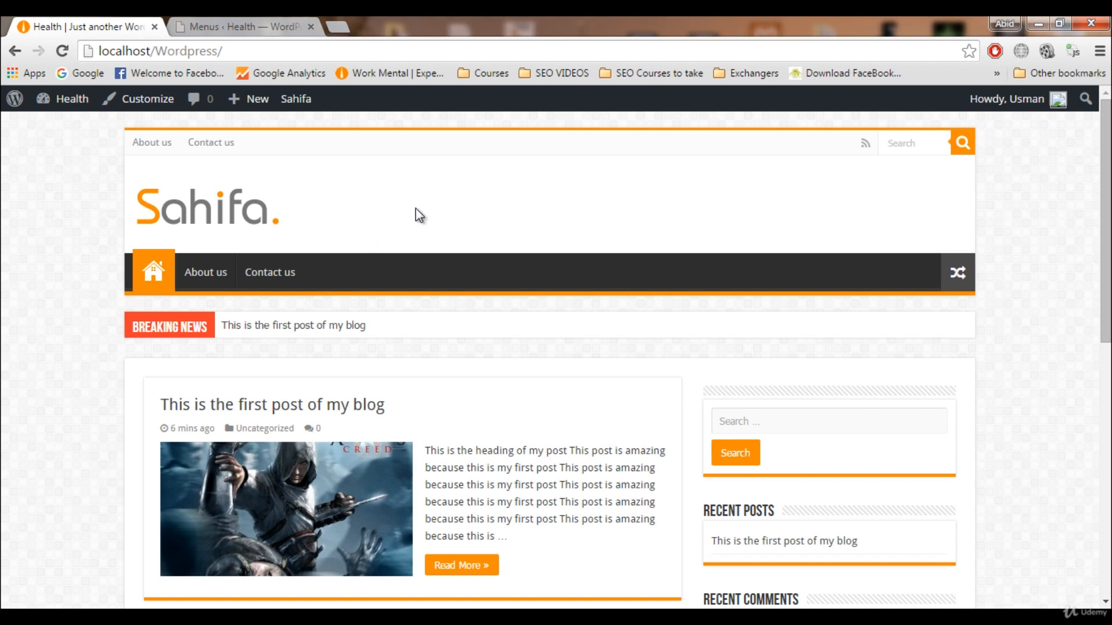
pyautogui.moveTo(426, 227)
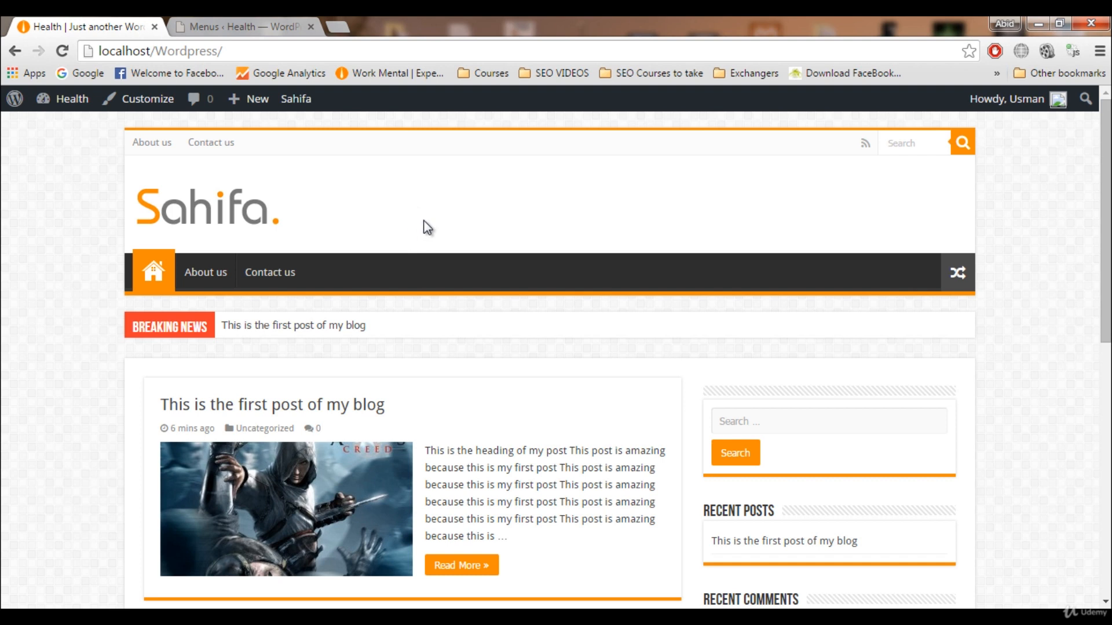
pyautogui.moveTo(430, 223)
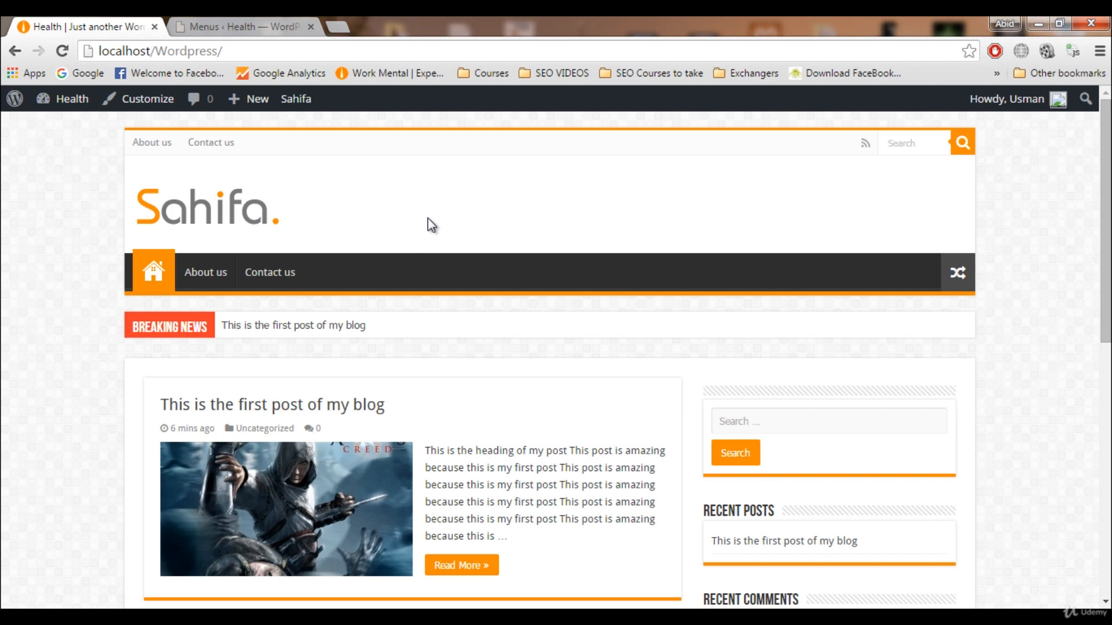
pyautogui.moveTo(424, 213)
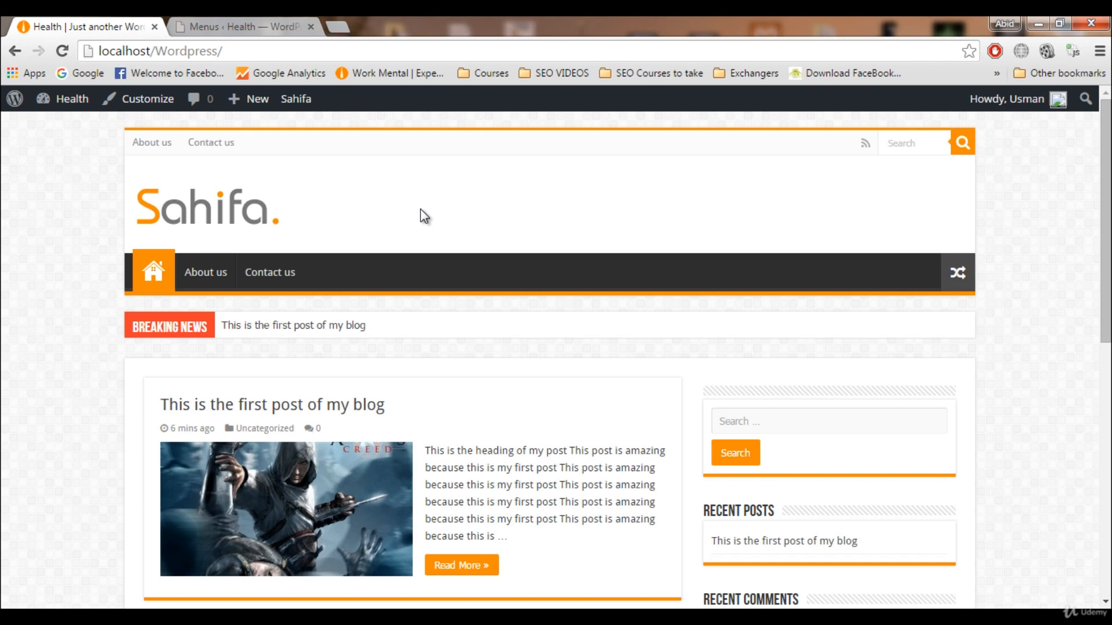
pyautogui.moveTo(436, 201)
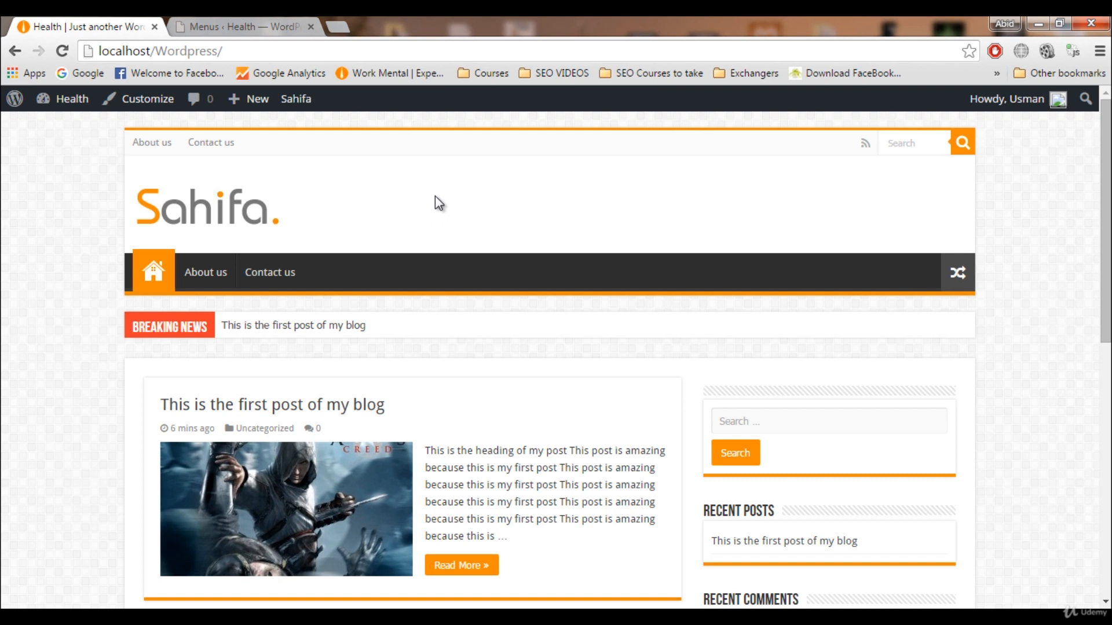
pyautogui.moveTo(241, 232)
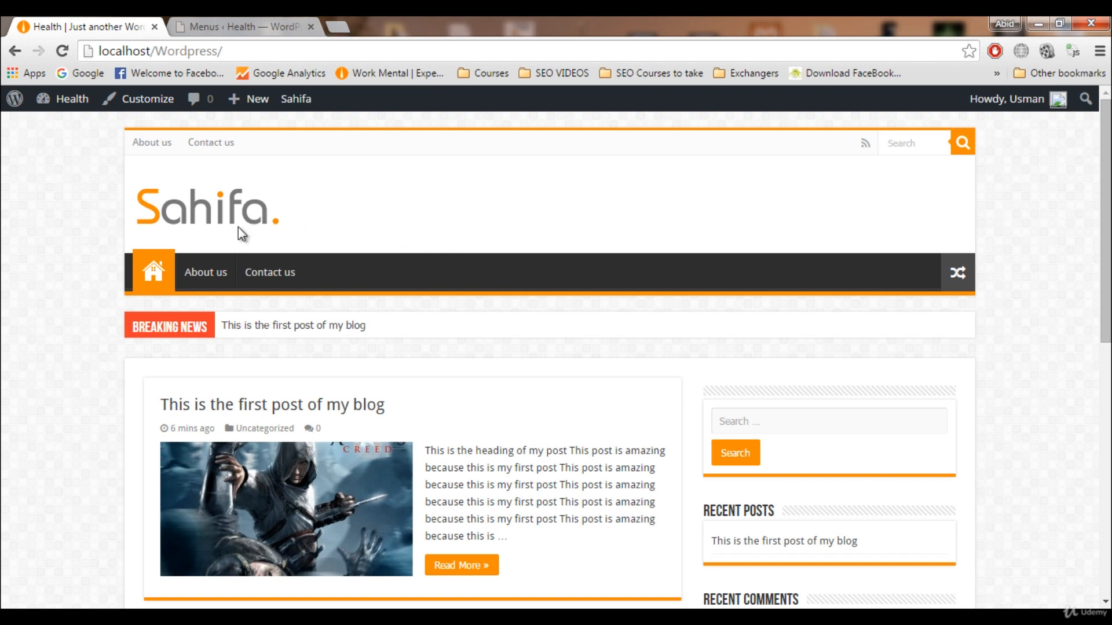
pyautogui.moveTo(132, 215)
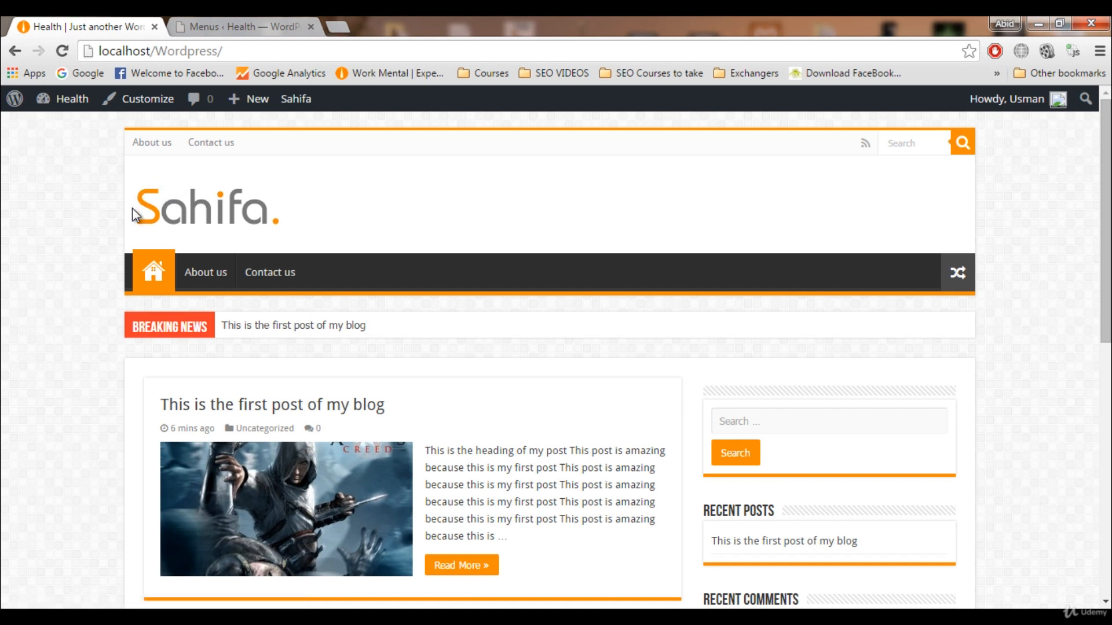
pyautogui.moveTo(157, 171)
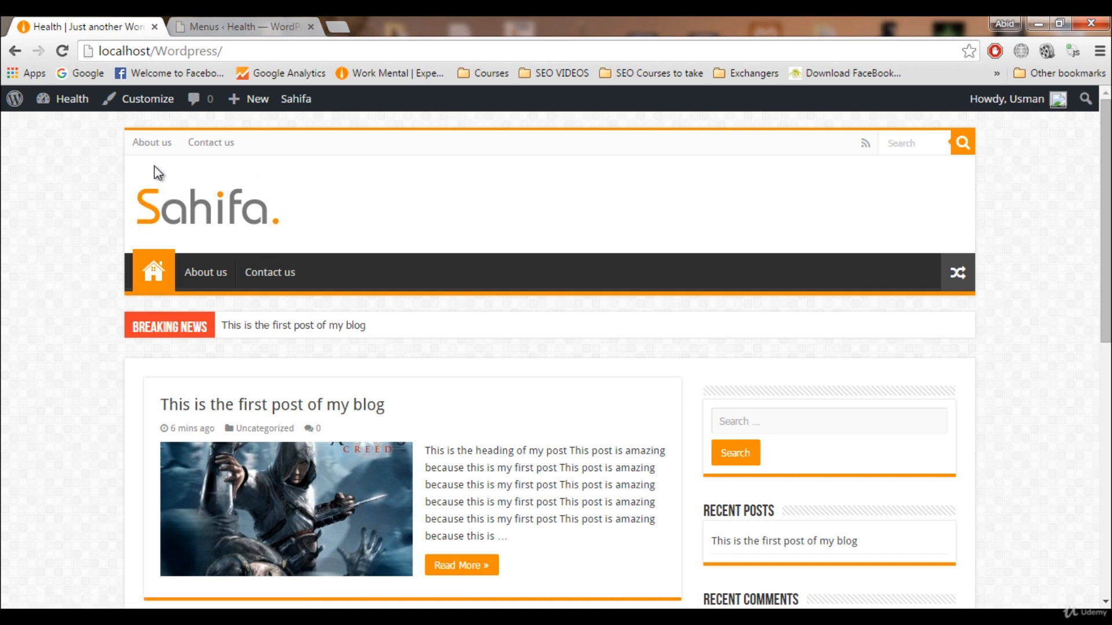
pyautogui.moveTo(259, 208)
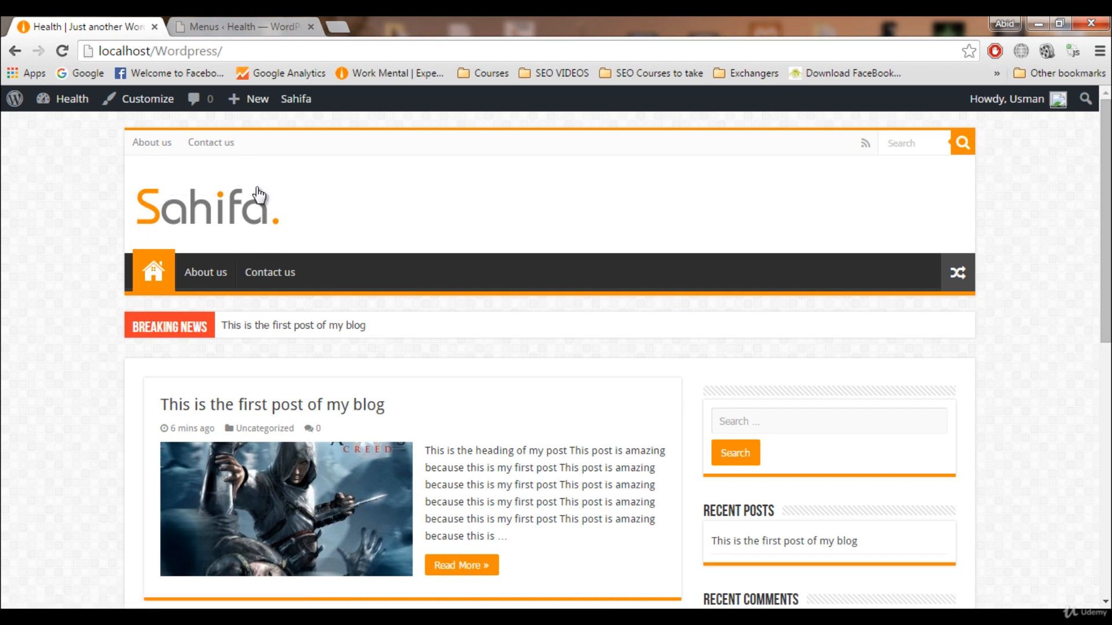
pyautogui.moveTo(282, 239)
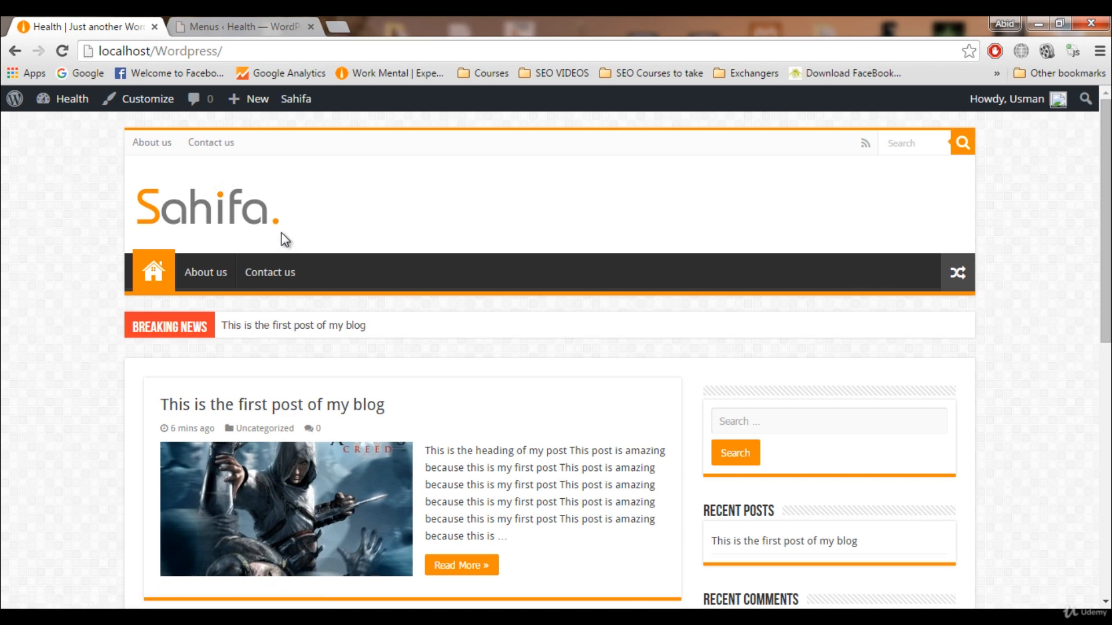
pyautogui.moveTo(415, 218)
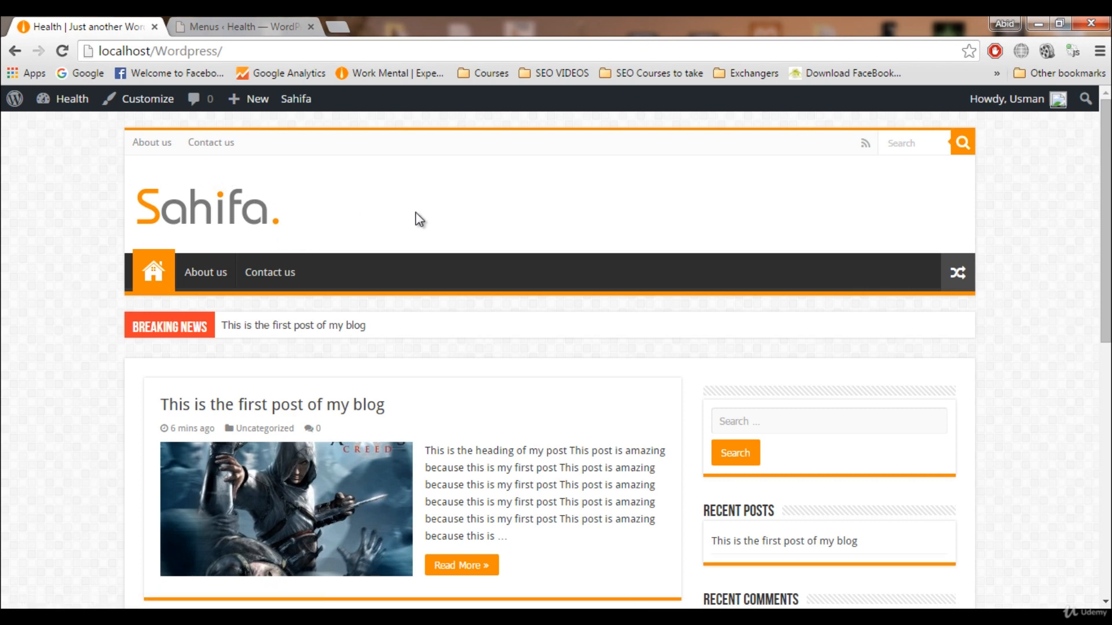
pyautogui.scroll(-3)
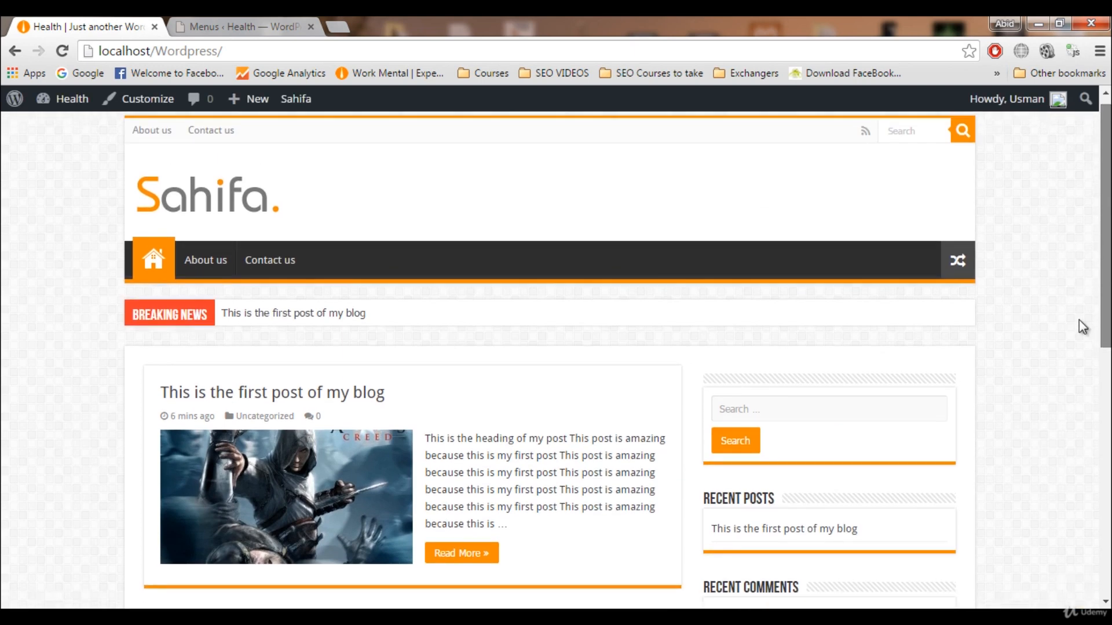
pyautogui.scroll(-3)
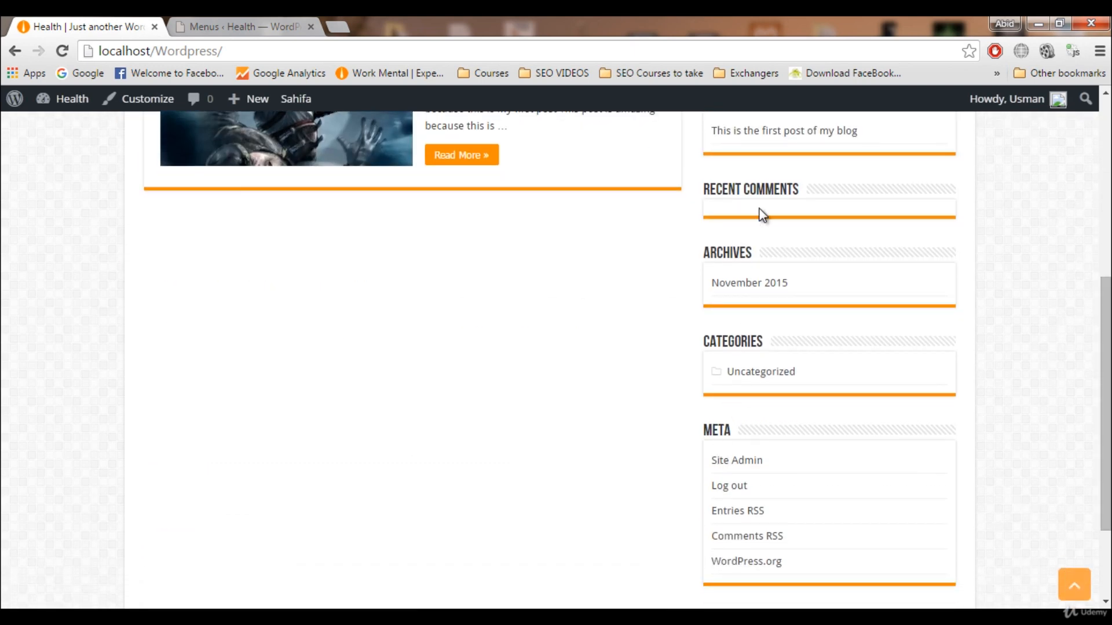
pyautogui.scroll(3)
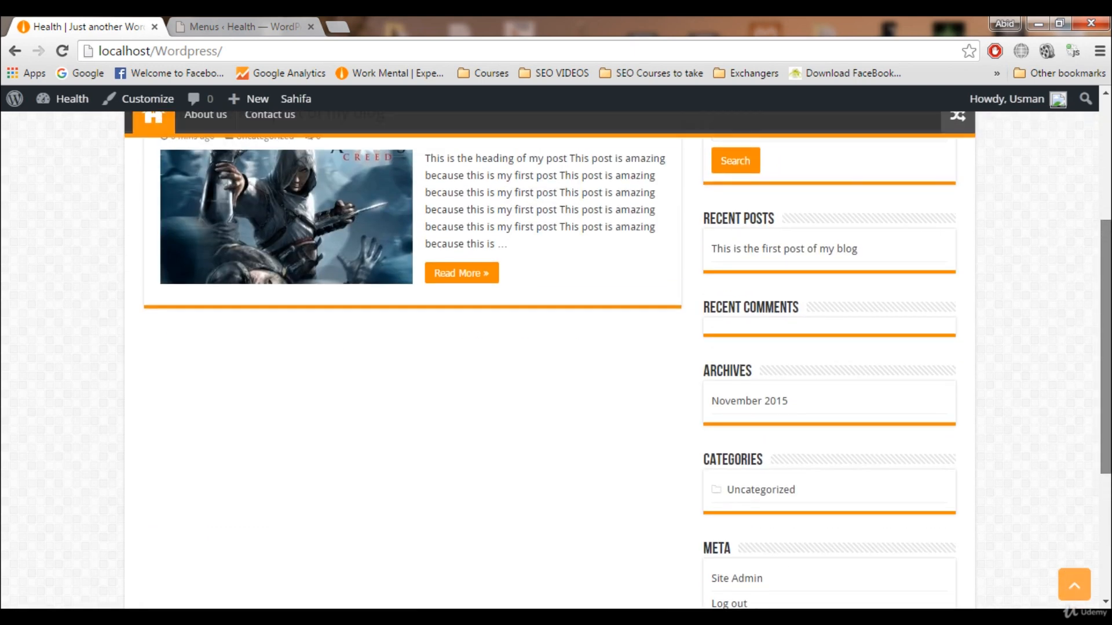
pyautogui.scroll(3)
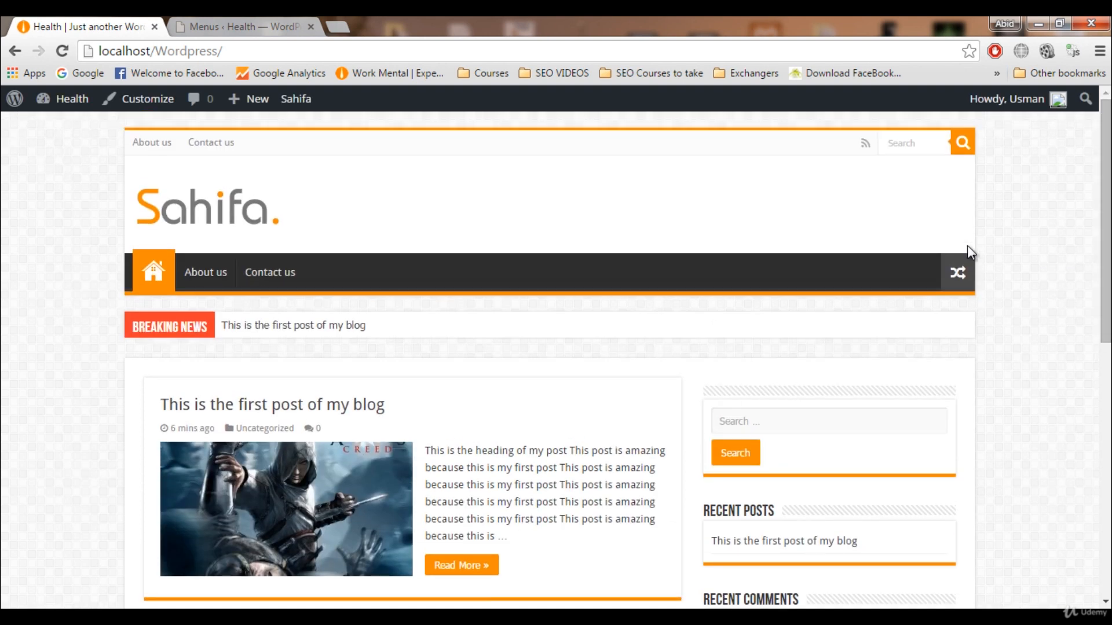
pyautogui.moveTo(801, 261)
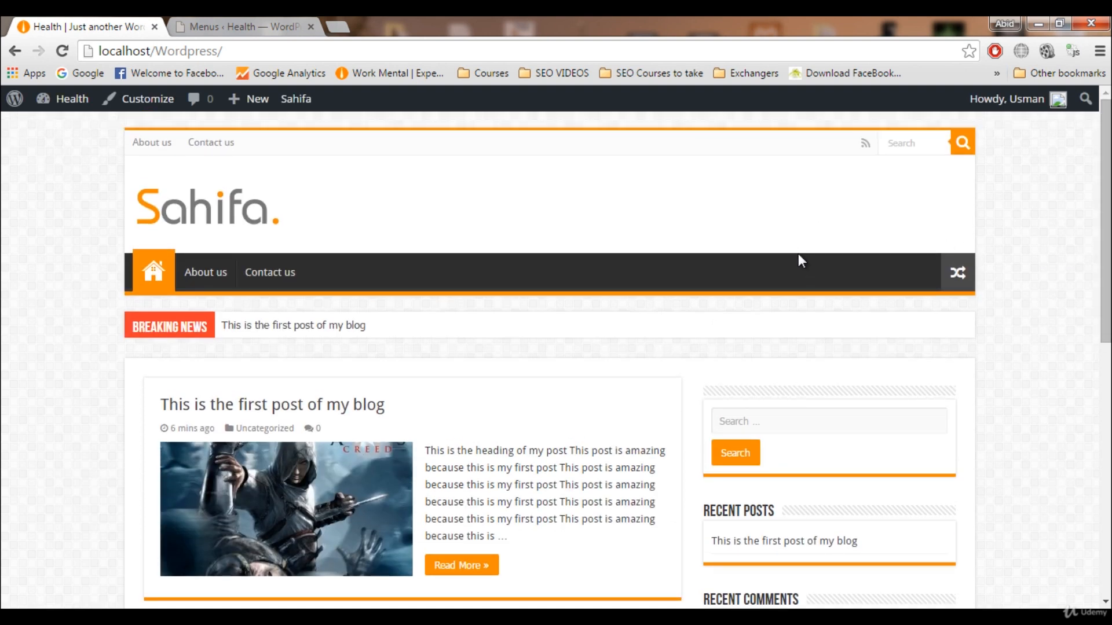
pyautogui.moveTo(758, 280)
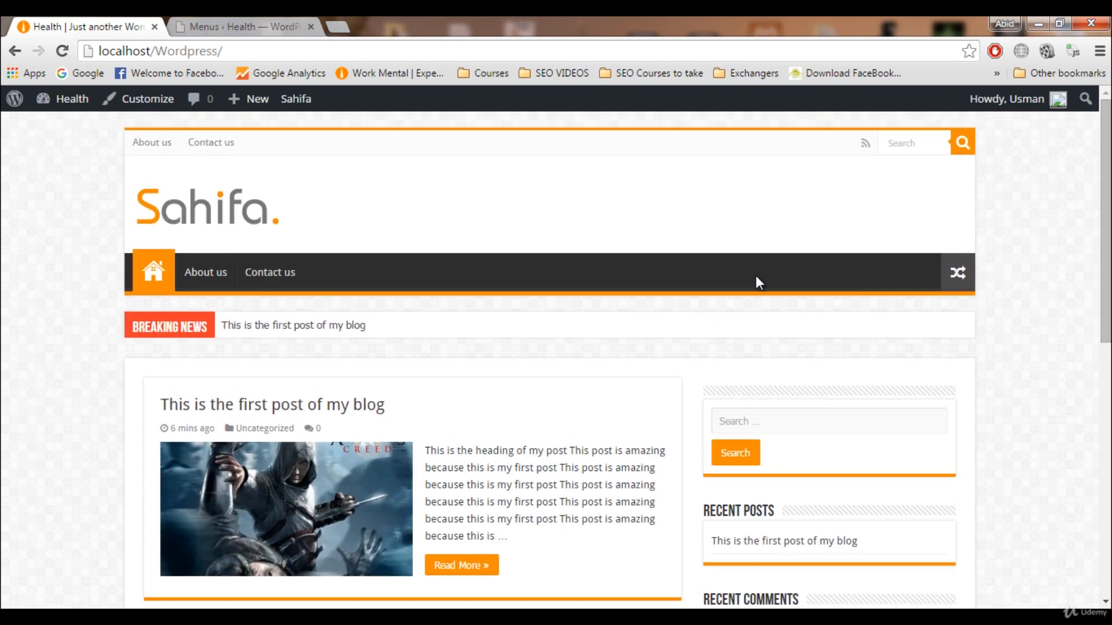
pyautogui.moveTo(659, 271)
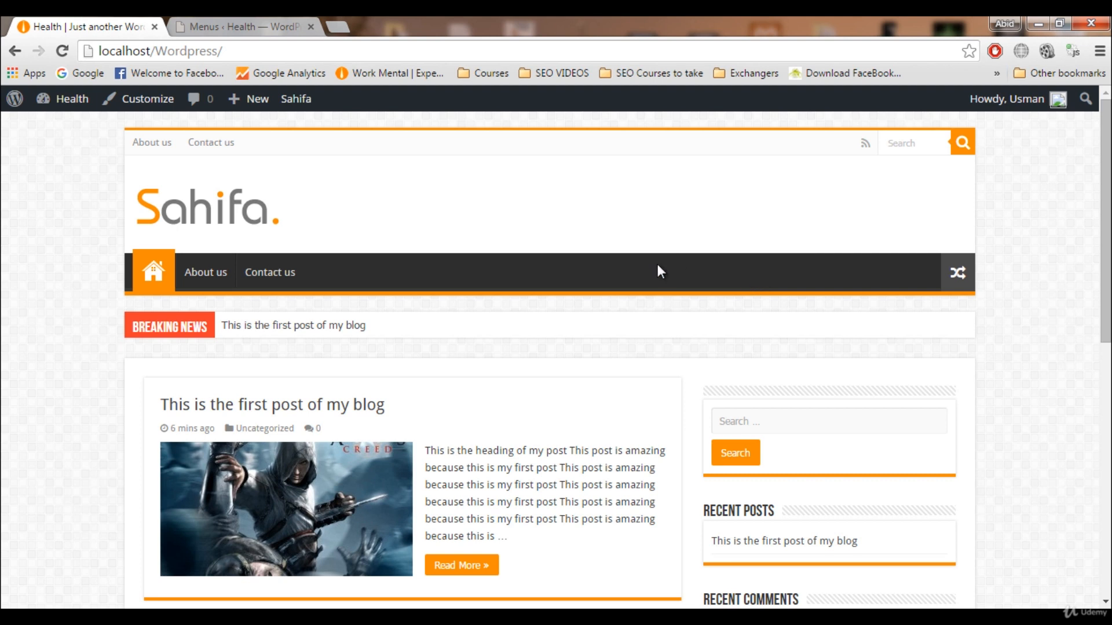
pyautogui.moveTo(403, 221)
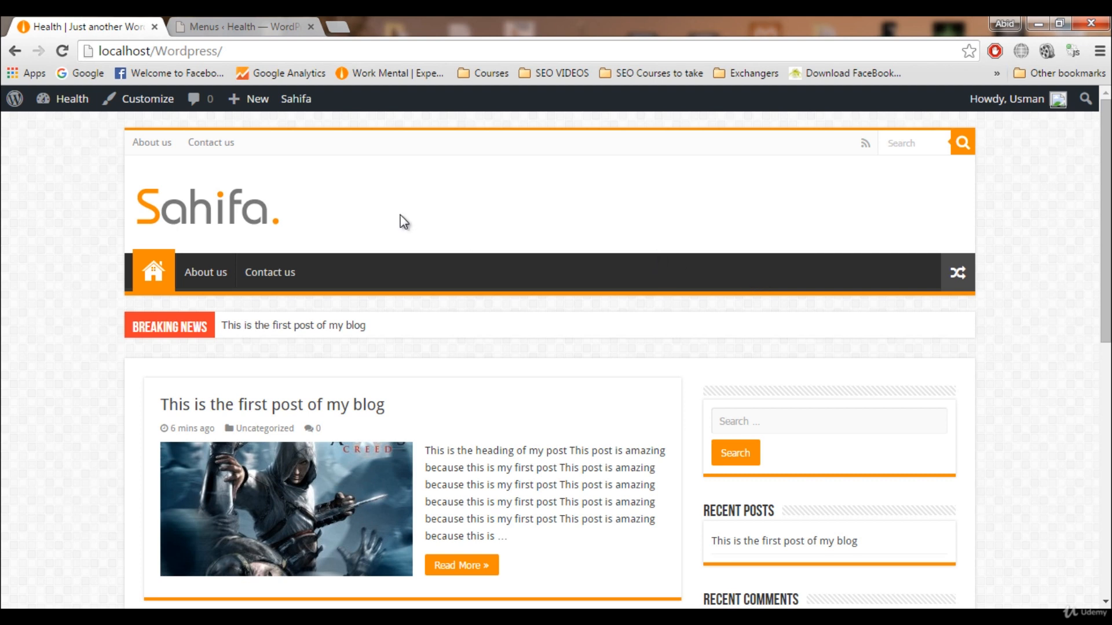